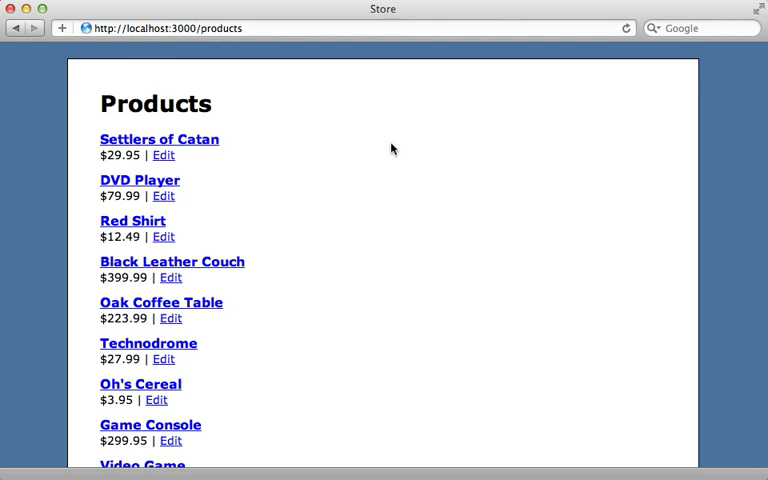
mouse_move(248, 96)
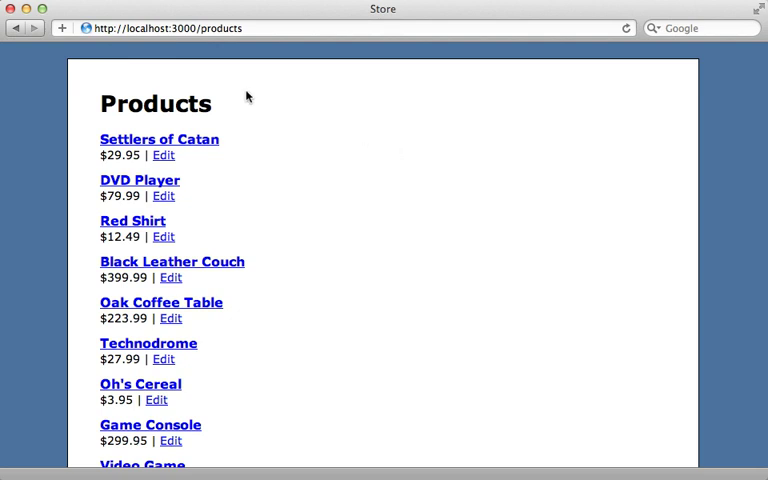
mouse_move(240, 122)
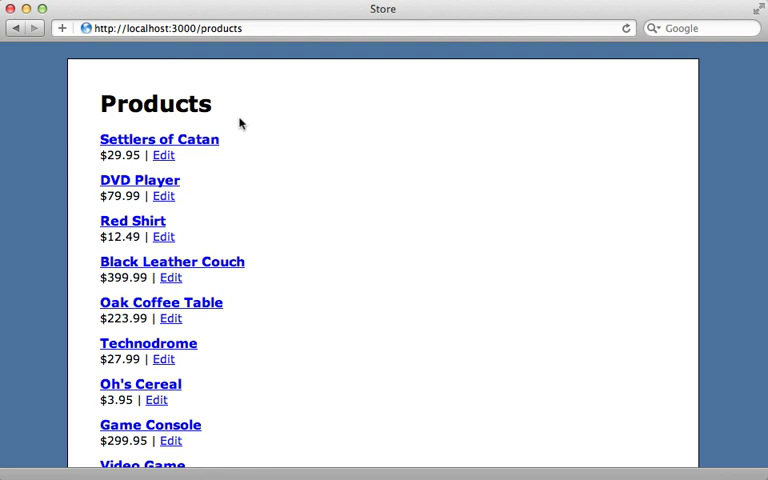
mouse_move(296, 216)
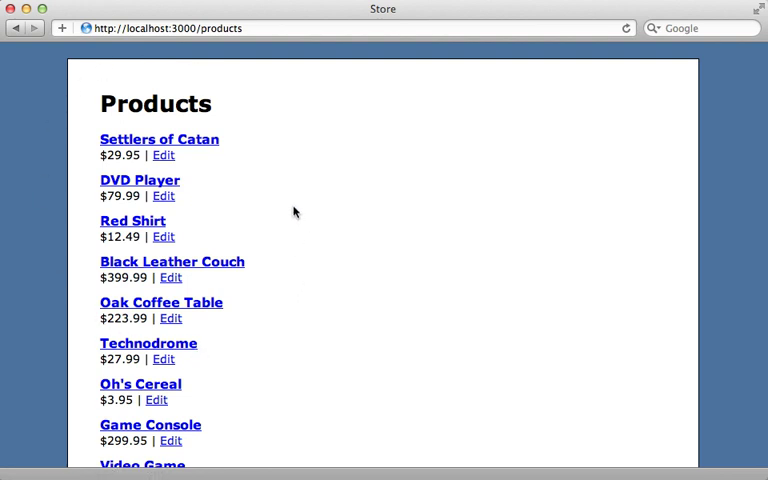
mouse_move(288, 220)
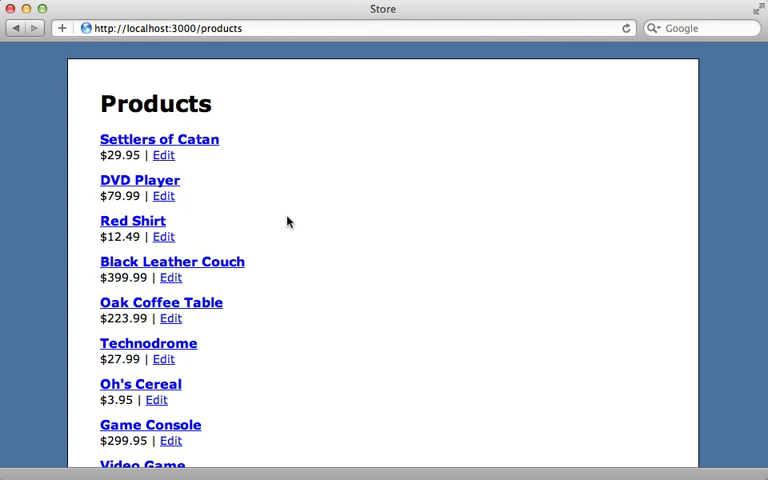
Step: Change config.action_controller.perform_caching from false to true in development.rb
scroll("down", 3)
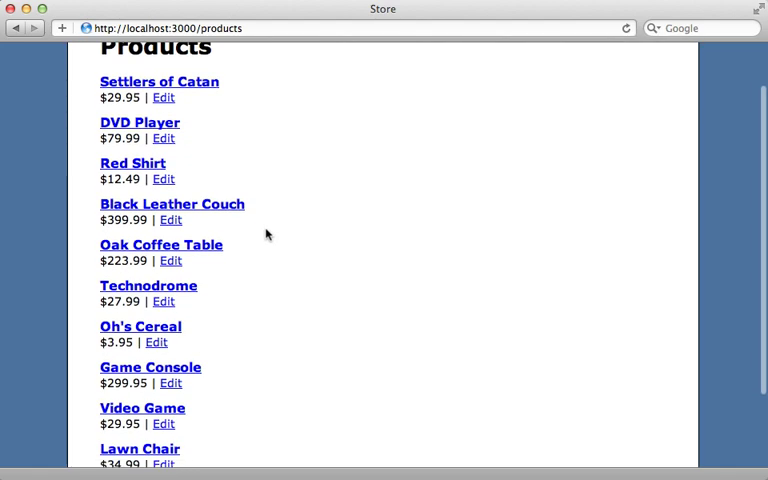
scroll("down", 3)
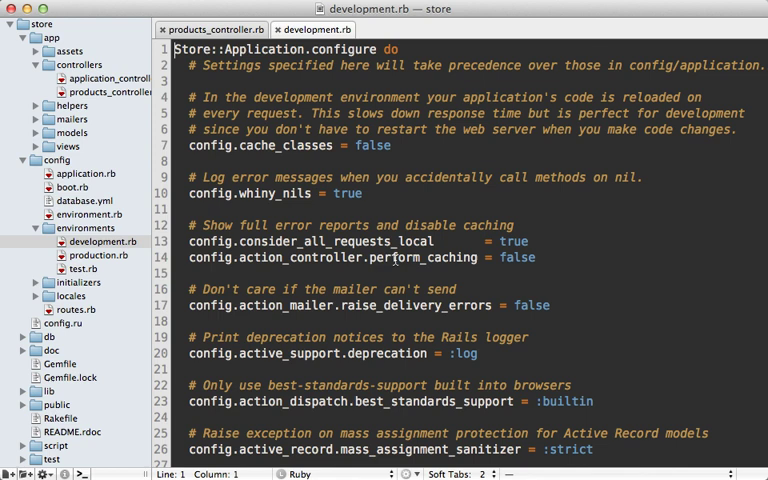
double_click(516, 256)
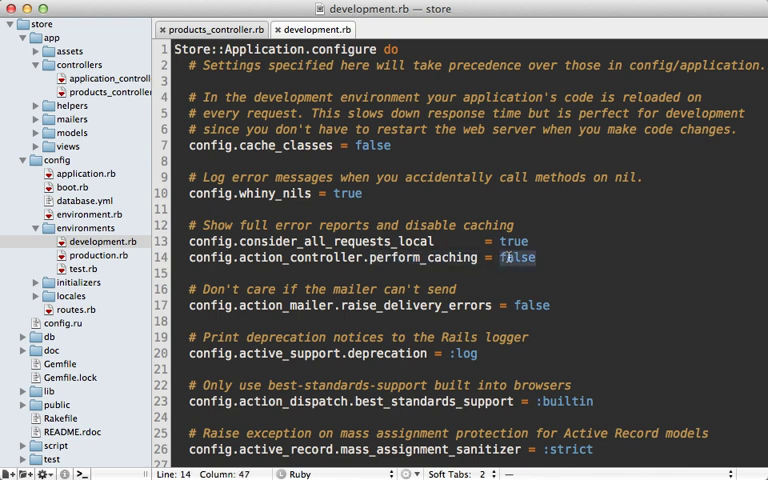
type("true")
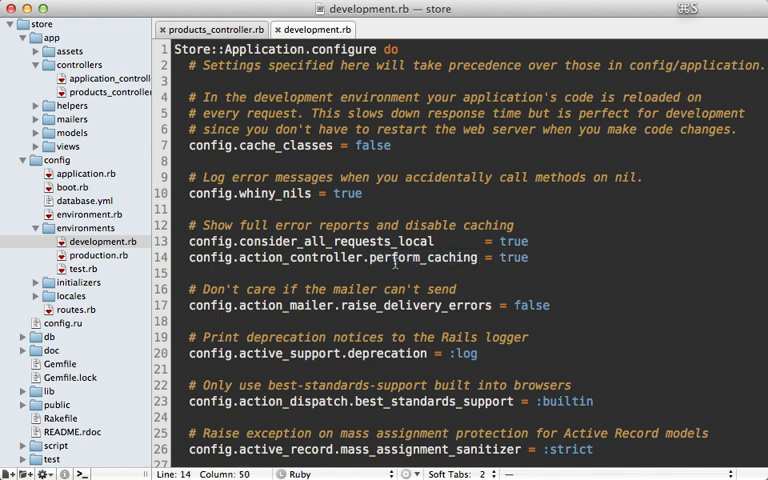
left_click(532, 256)
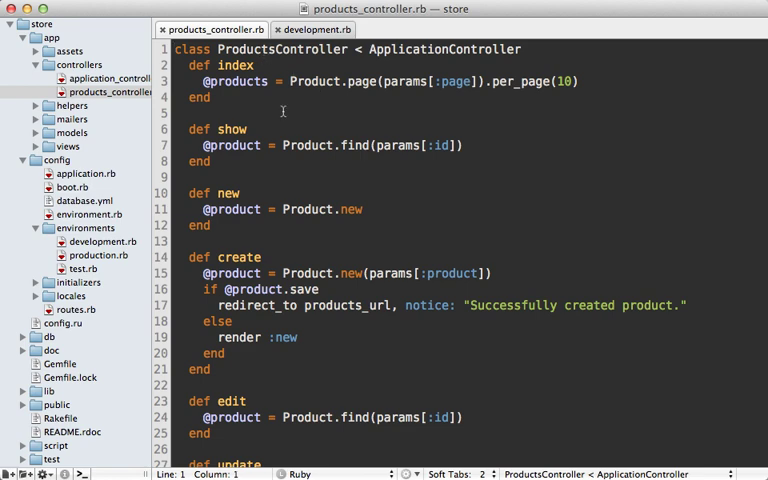
Step: Add caches_page :index, :show under the ProductsController class declaration
type("caches_page :index")
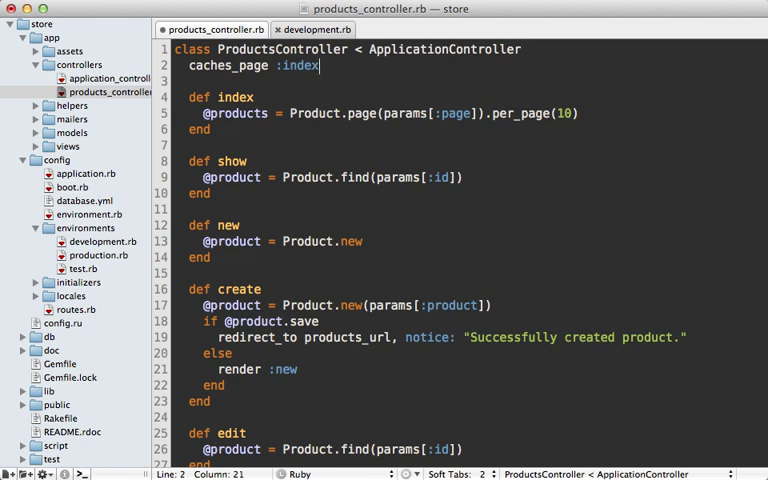
type("\", \"")
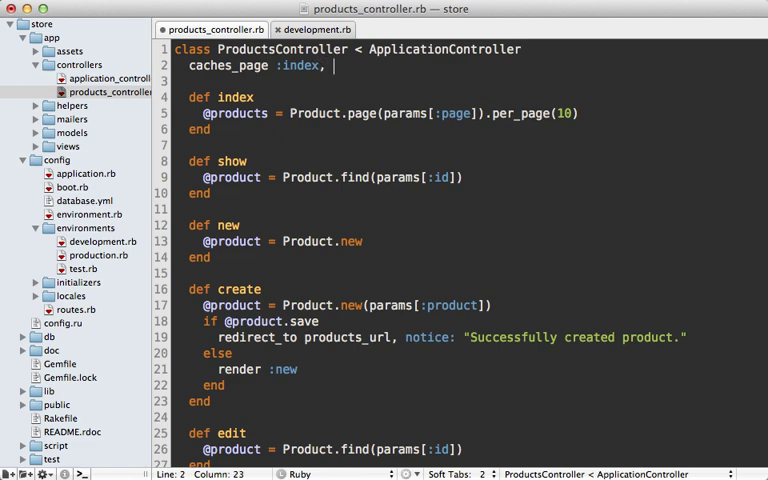
type(":show")
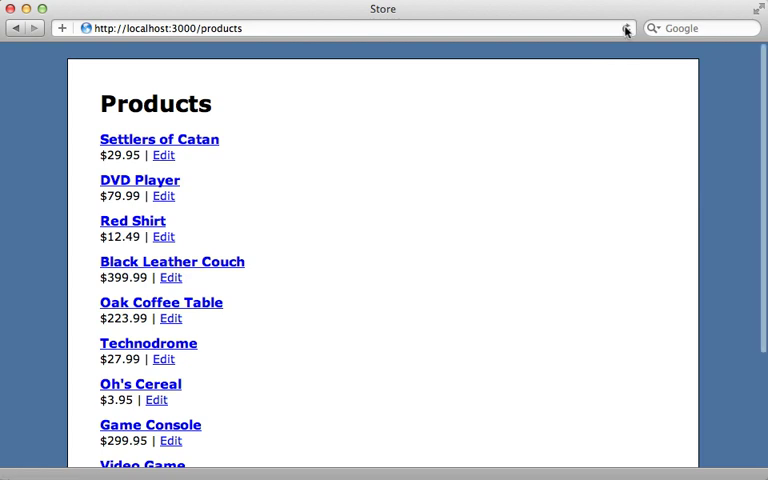
mouse_move(168, 144)
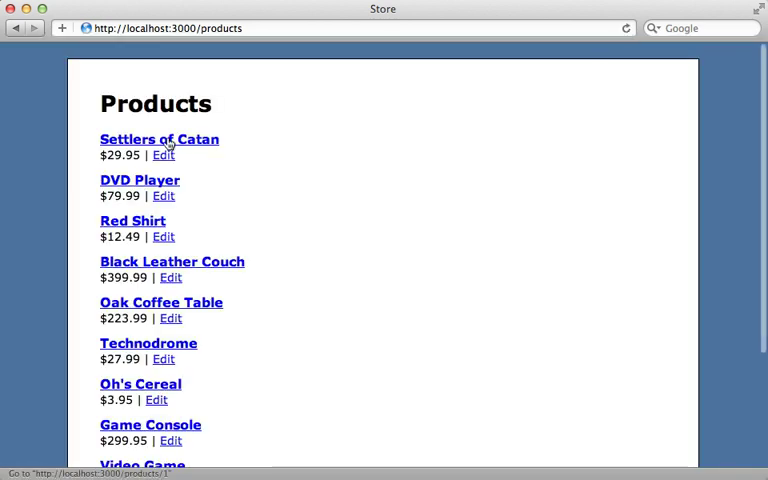
Step: Open the Settlers of Catan product page from the reloaded product list
left_click(160, 140)
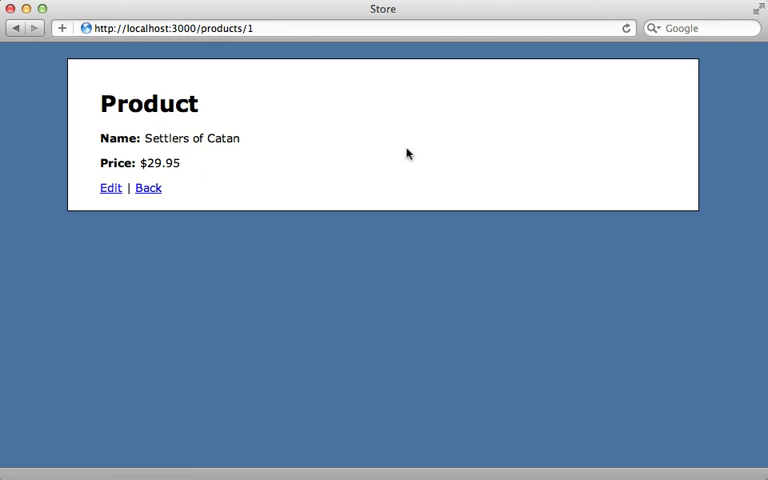
left_click(626, 28)
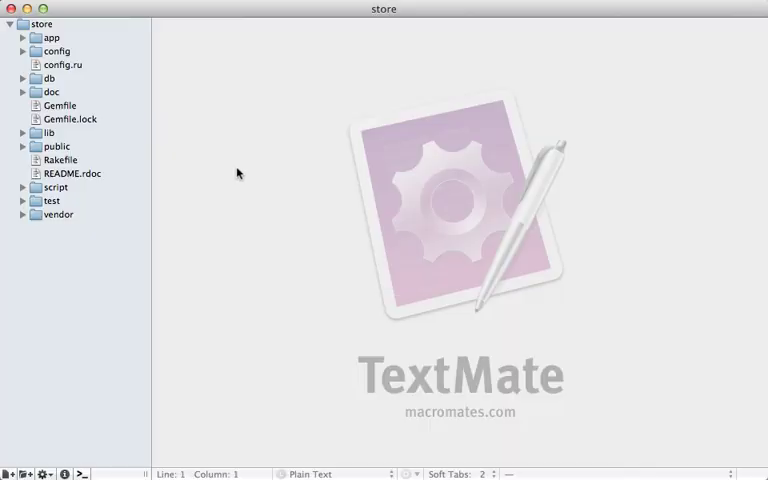
Step: Expand public in the project drawer and read through the cached products.html page
left_click(24, 146)
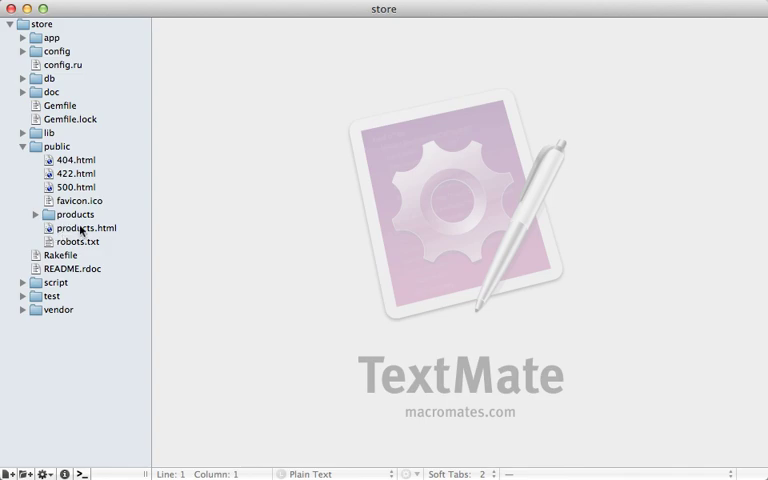
double_click(86, 228)
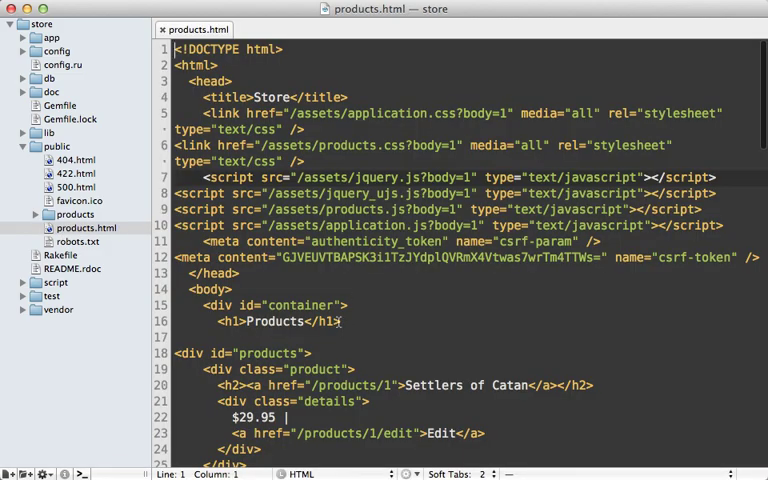
scroll("down", 3)
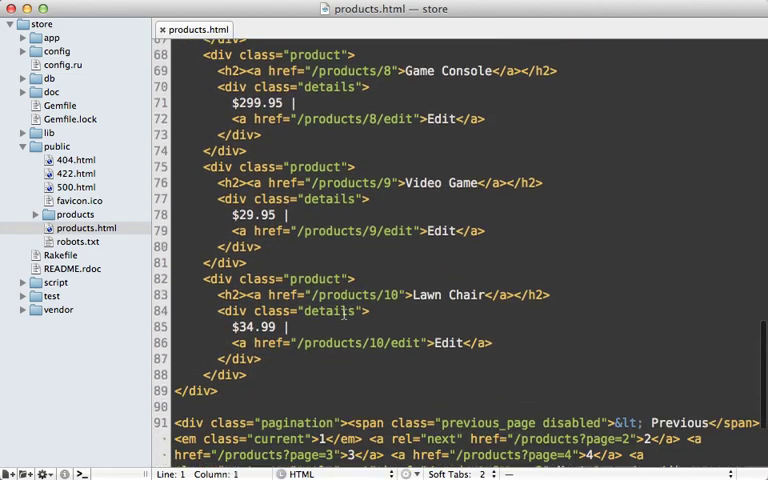
scroll("down", 3)
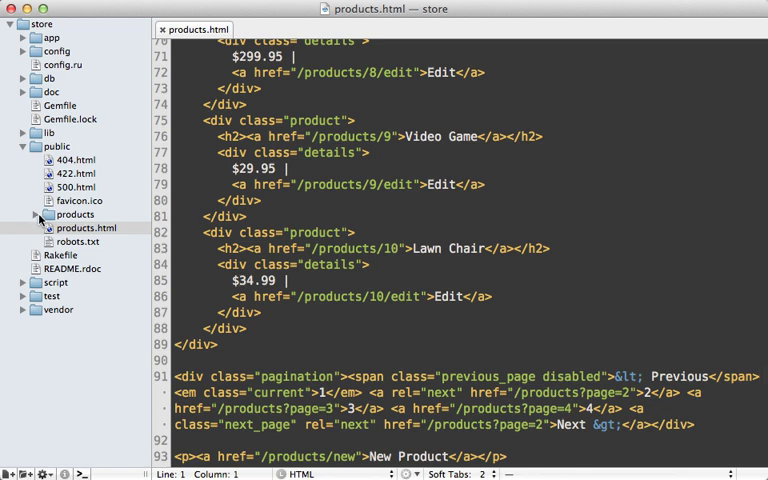
left_click(84, 228)
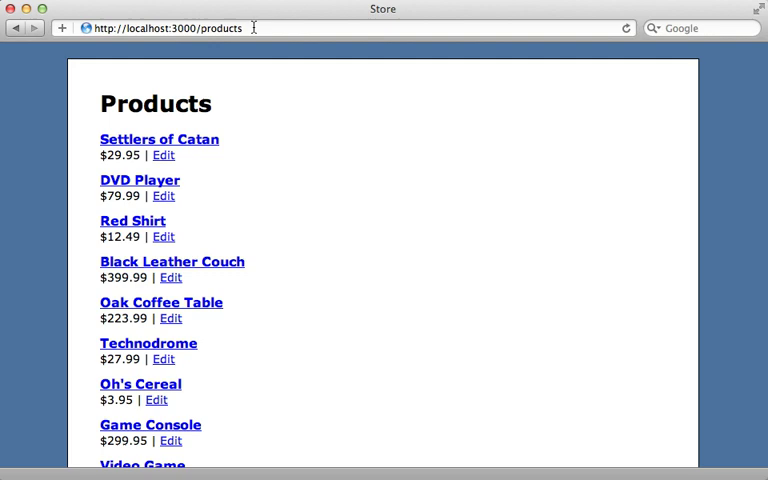
Step: Go to the Next page of products and enter localhost:3000/products/page/2 in the address bar
scroll("down", 3)
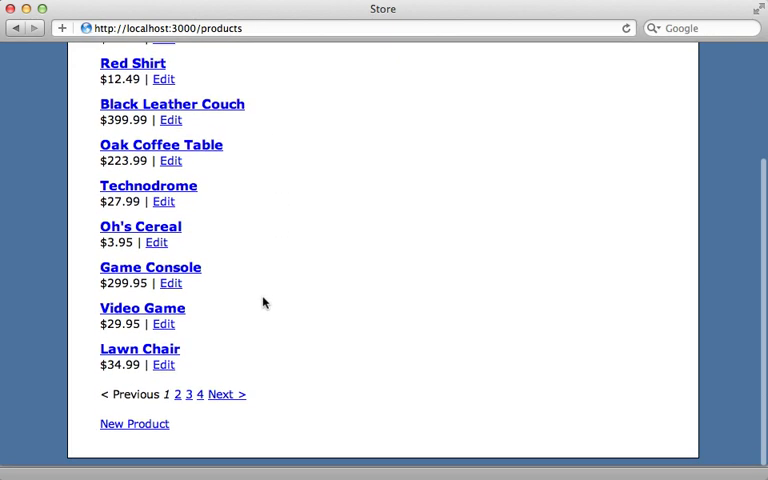
mouse_move(224, 396)
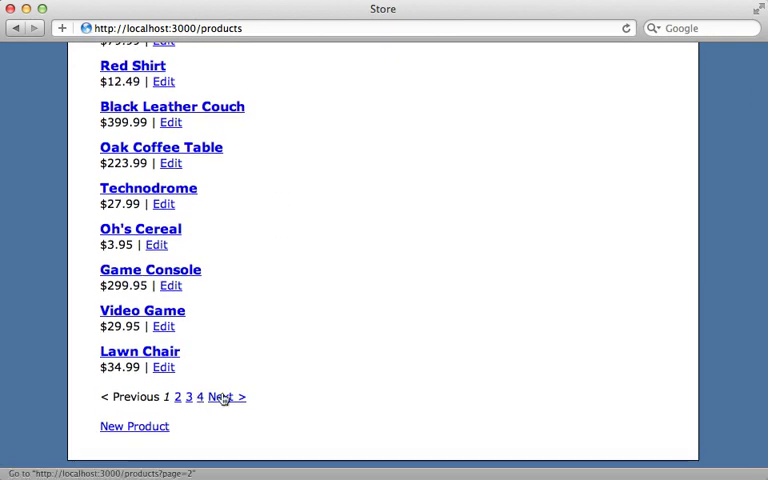
left_click(224, 396)
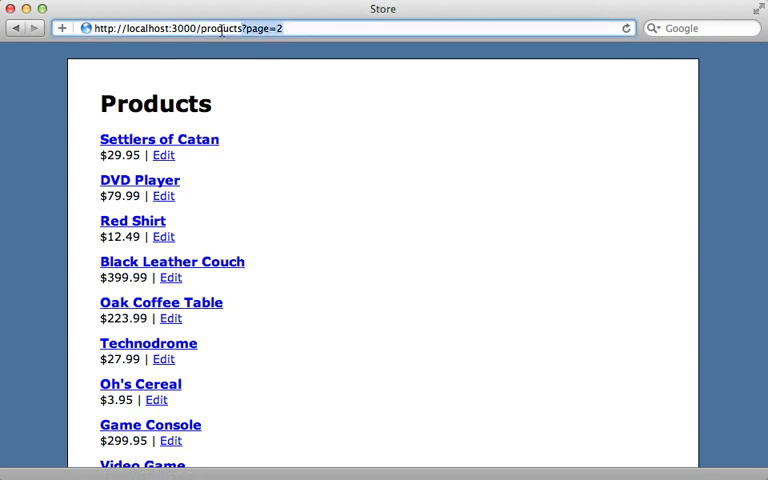
mouse_move(220, 252)
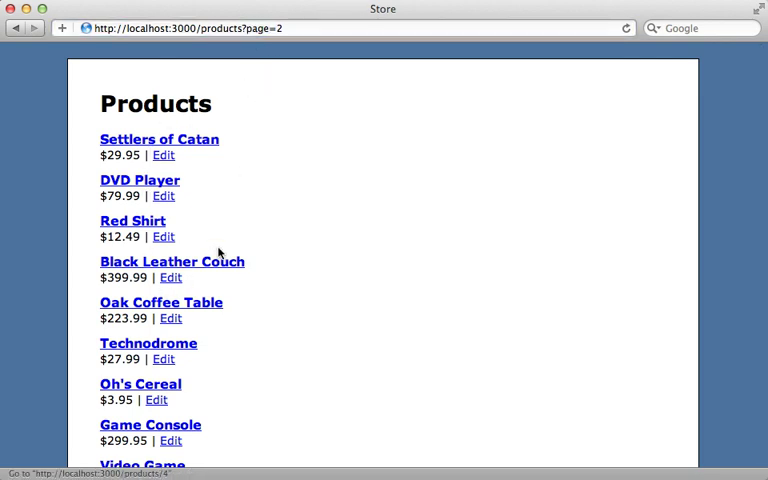
scroll("down", 3)
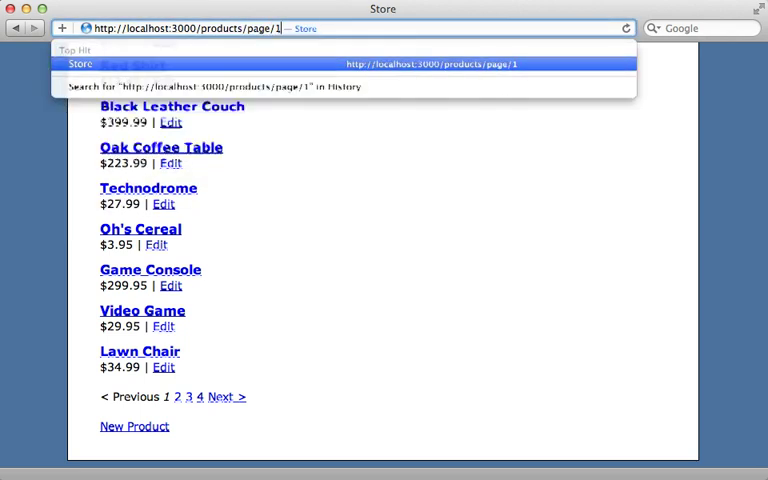
type("2")
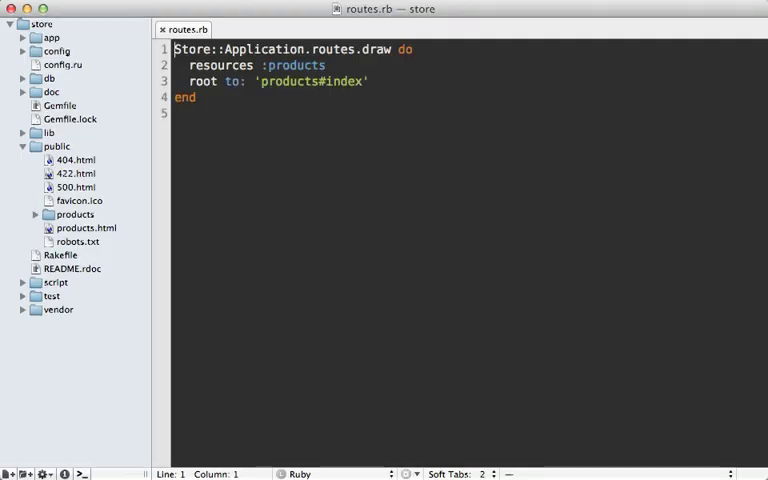
Step: Add a get 'products/page/:page' route pointing to products#index in routes.rb
key("Return")
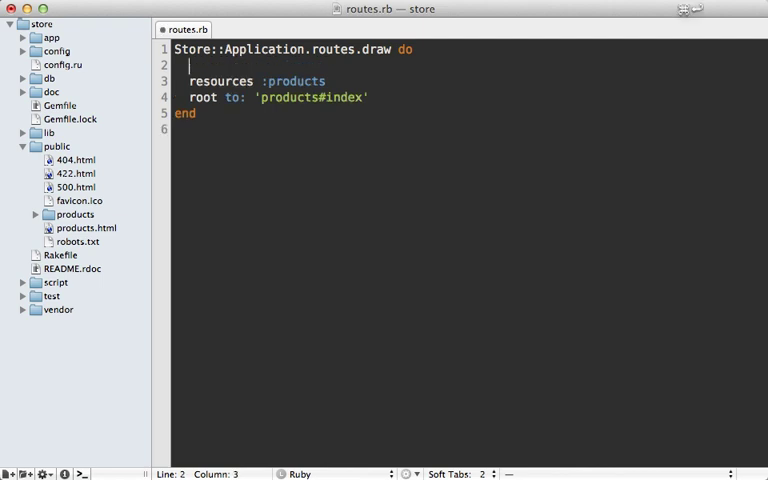
type("get")
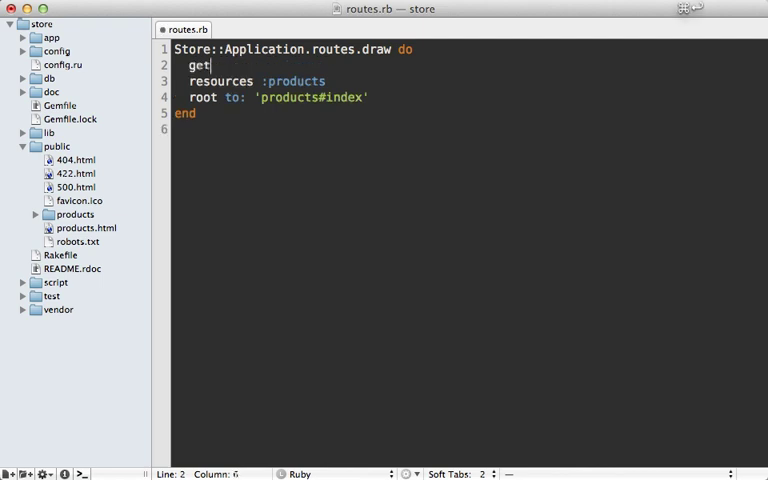
type("'produc'")
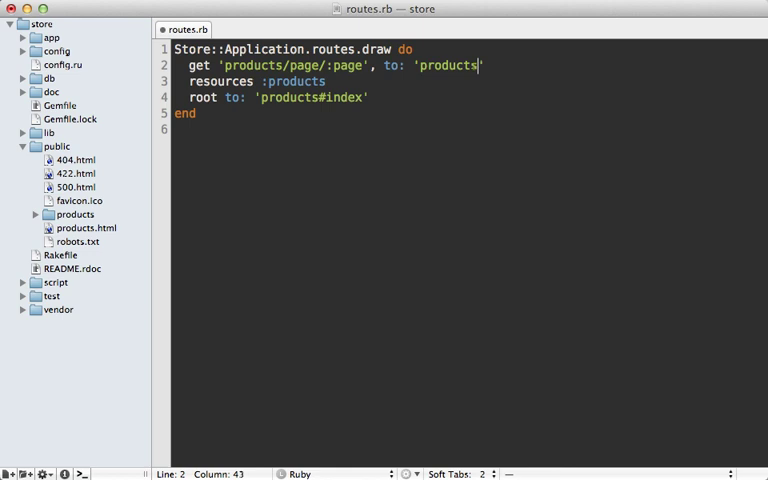
type("#index")
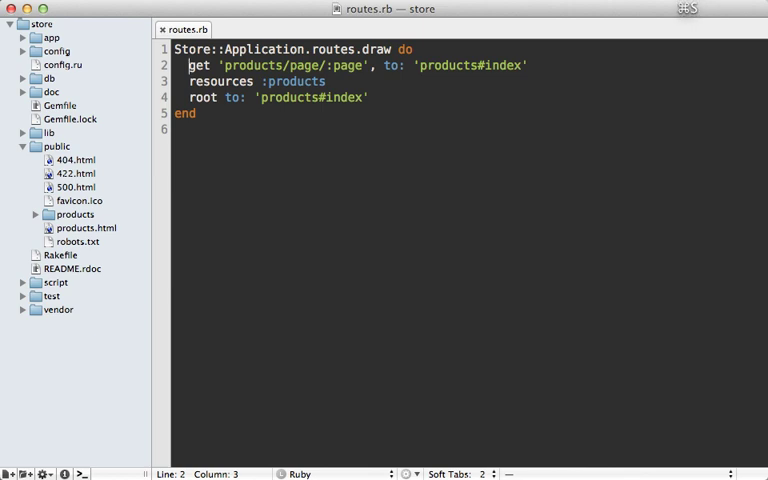
left_click(524, 64)
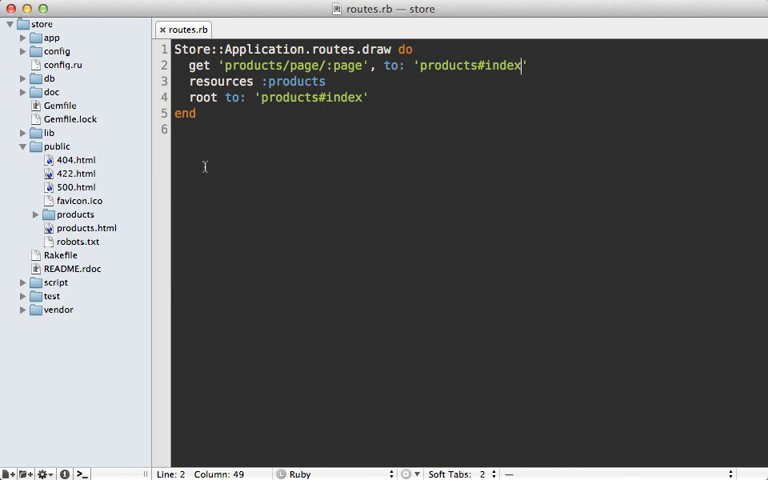
Step: Remove the cached public/products.html file from the project
right_click(72, 228)
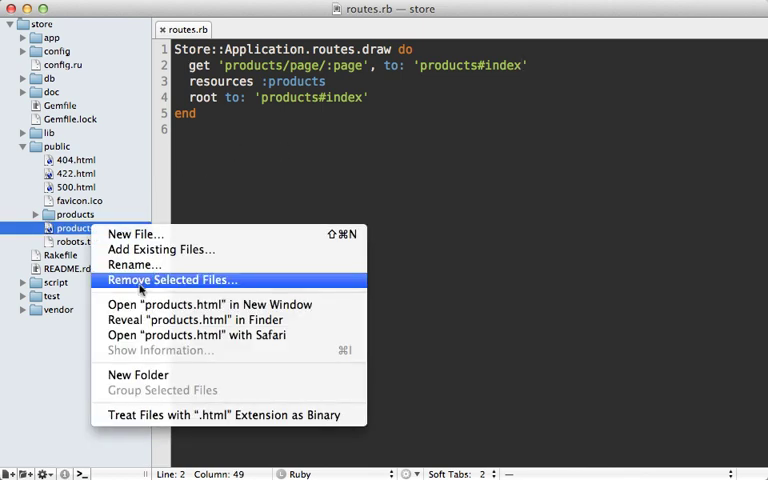
left_click(176, 280)
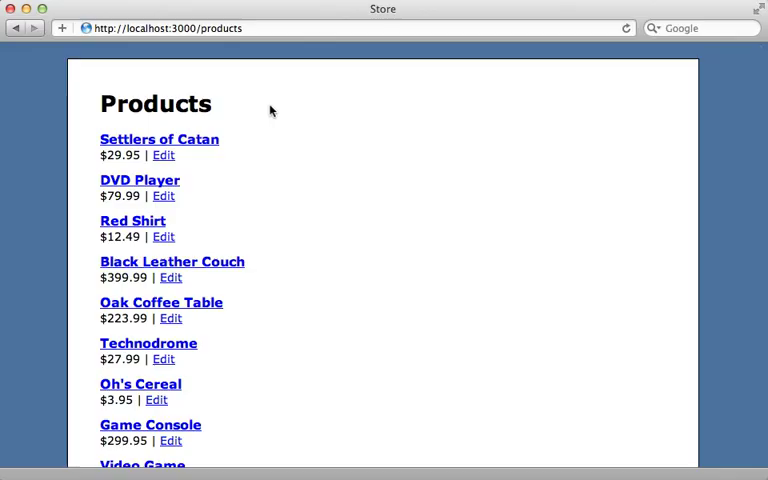
Step: Return to page 1, rename Settlers of Catan to Settlers of Catan 2 and update the product
scroll("down", 3)
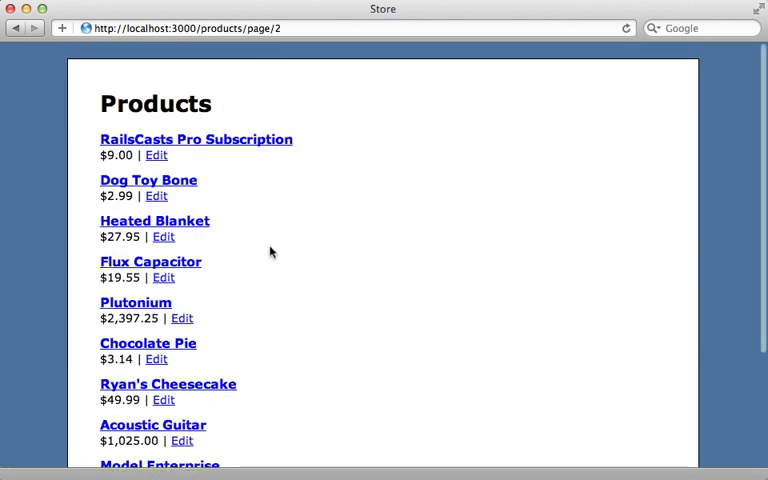
scroll("down", 3)
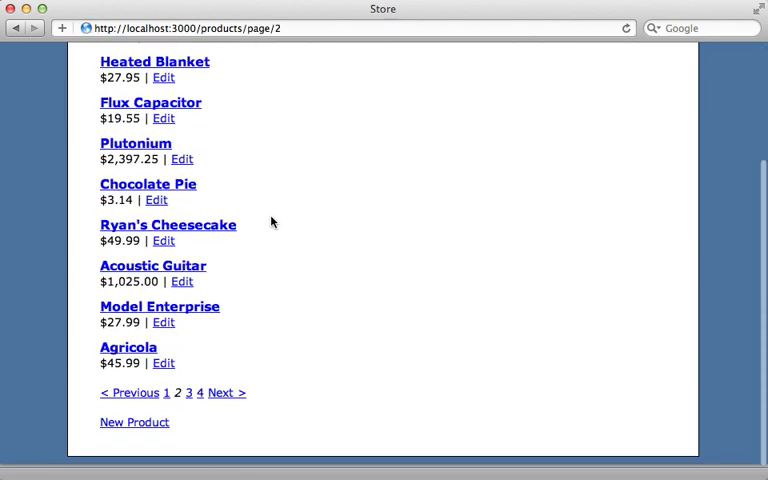
left_click(188, 392)
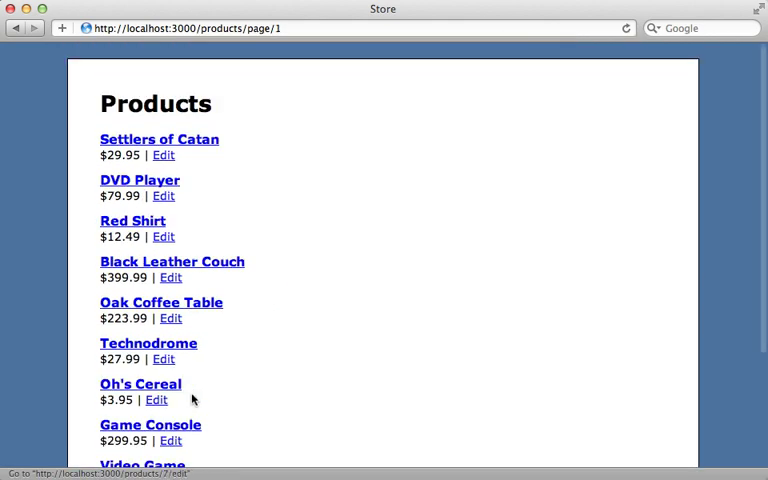
mouse_move(300, 208)
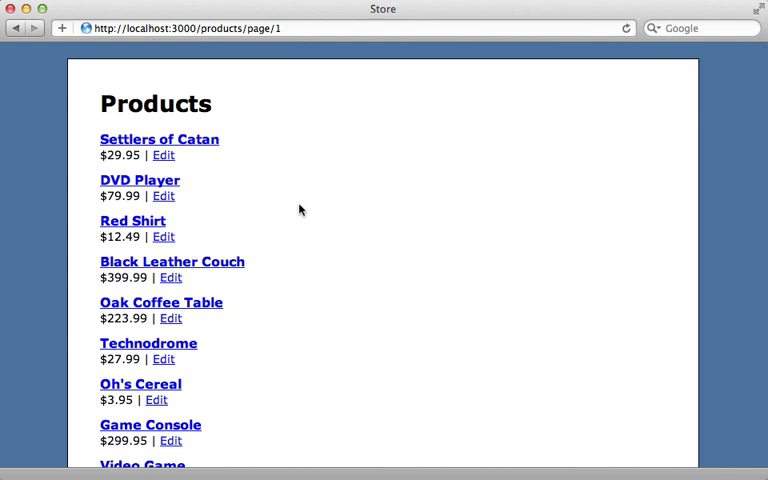
mouse_move(324, 216)
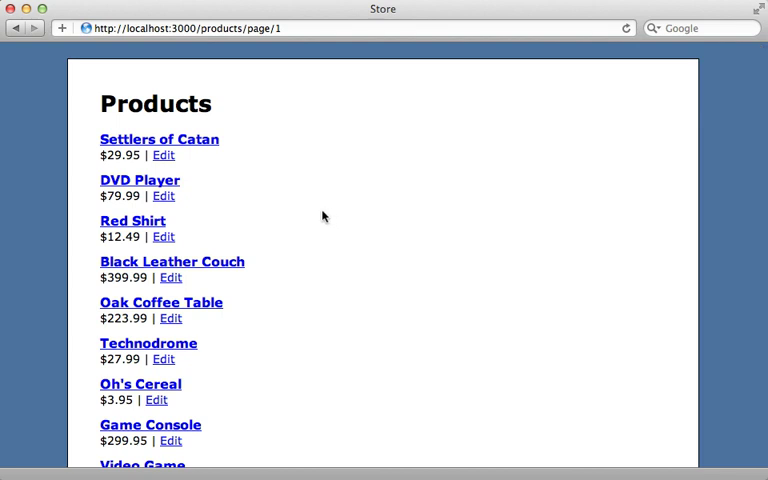
mouse_move(164, 156)
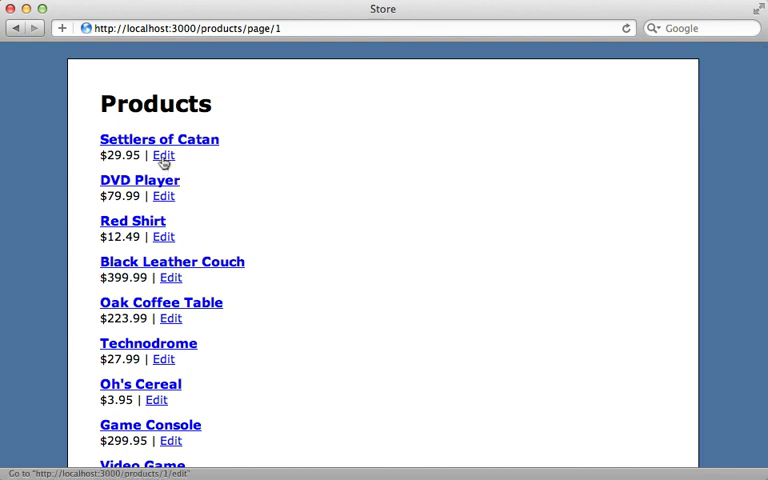
left_click(164, 156)
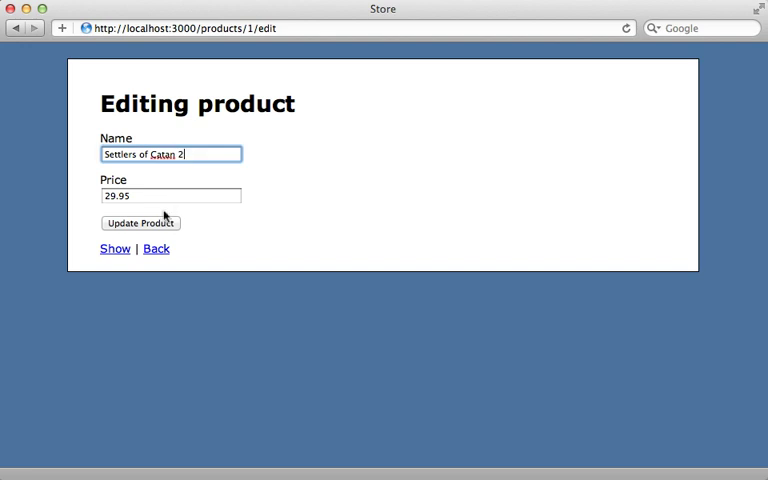
left_click(140, 222)
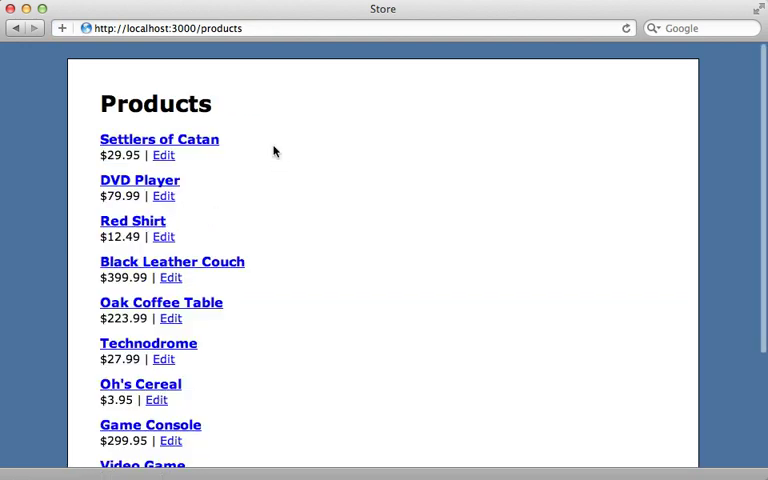
mouse_move(264, 140)
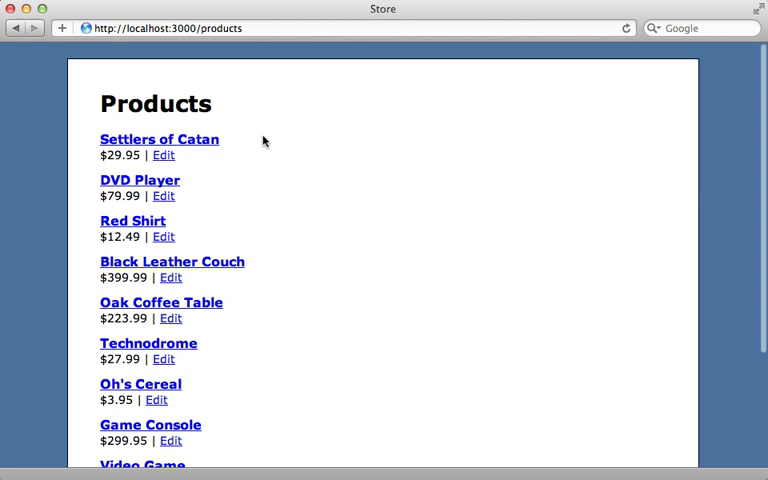
mouse_move(212, 146)
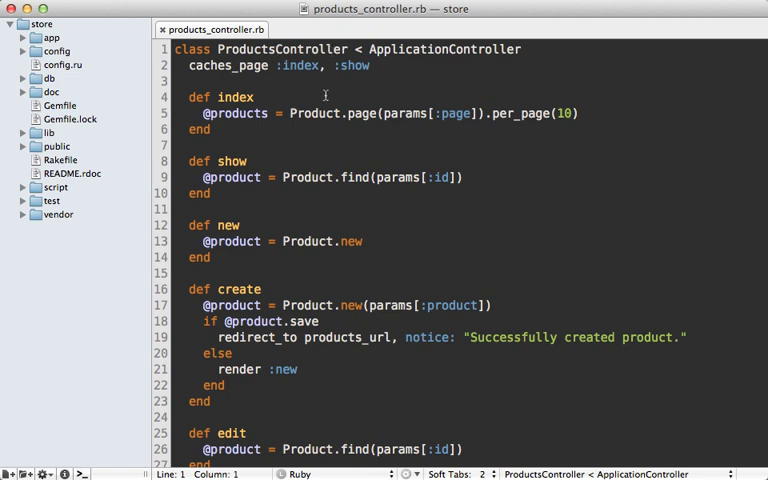
Step: Add expire_page products_path after update_attributes in the update action and save
scroll("down", 3)
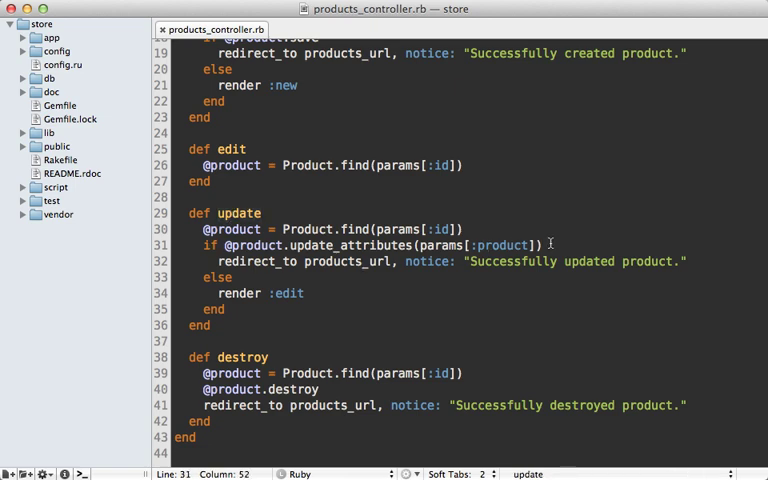
type("expire_")
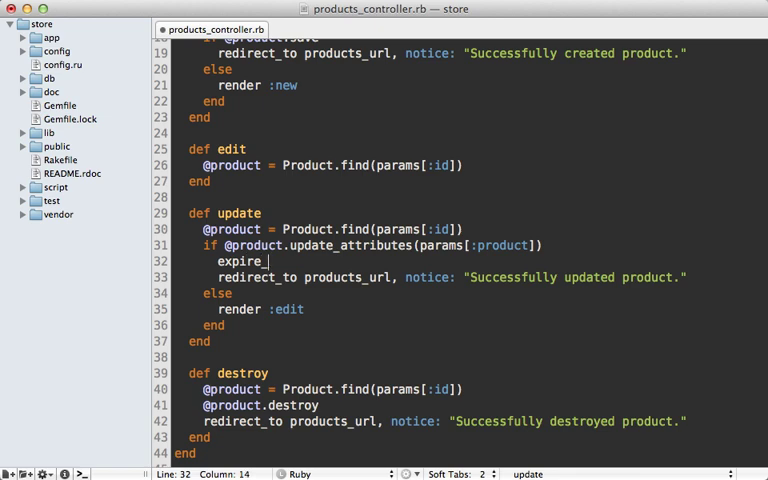
type("page")
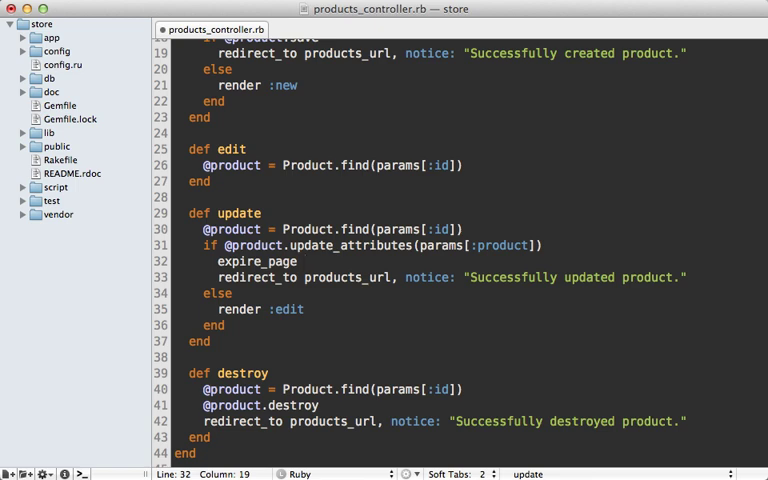
type("products_path")
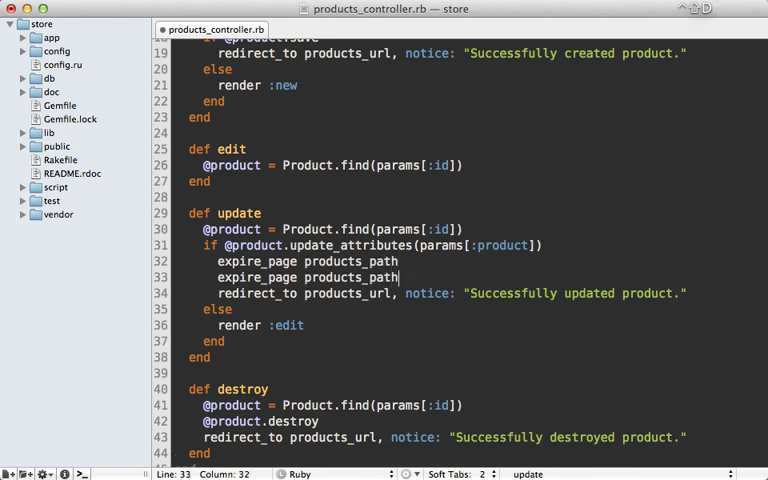
key("BackSpace")
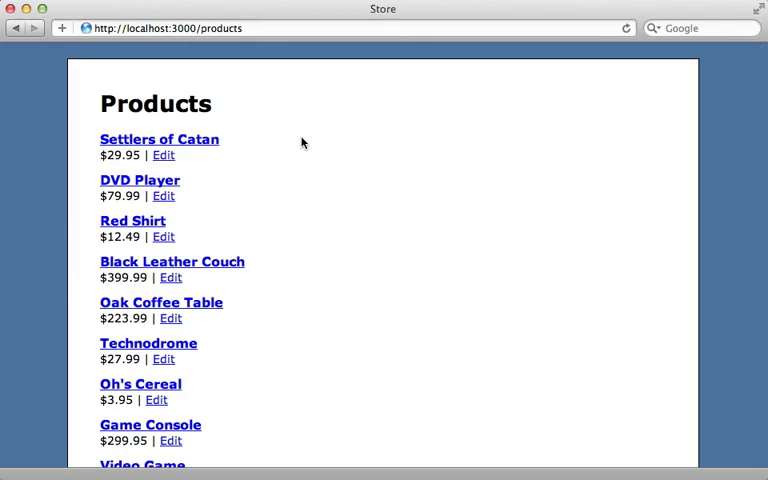
Step: Rename the first product to Settlers of Catan 3, update it and view its product page
left_click(164, 156)
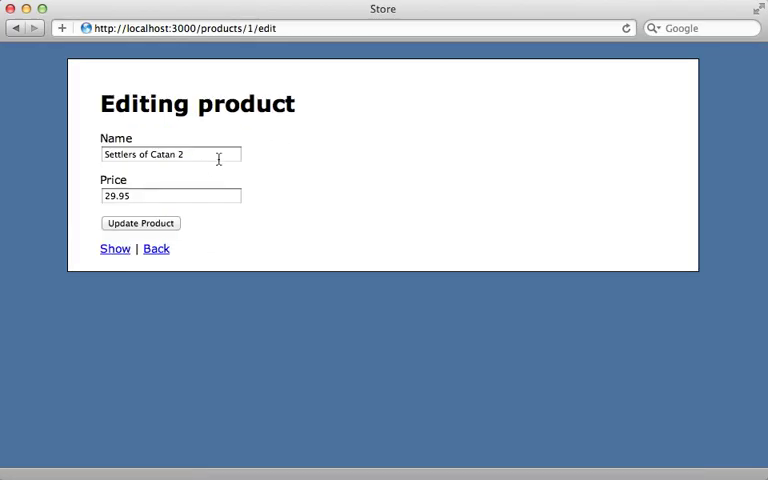
type("3")
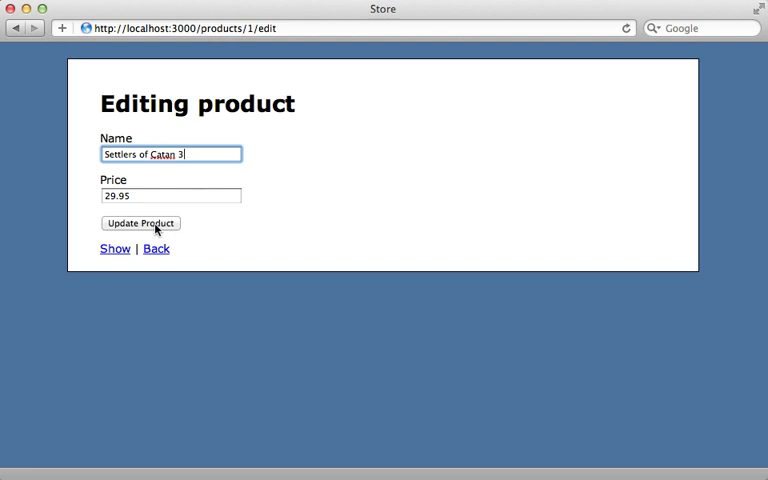
left_click(140, 224)
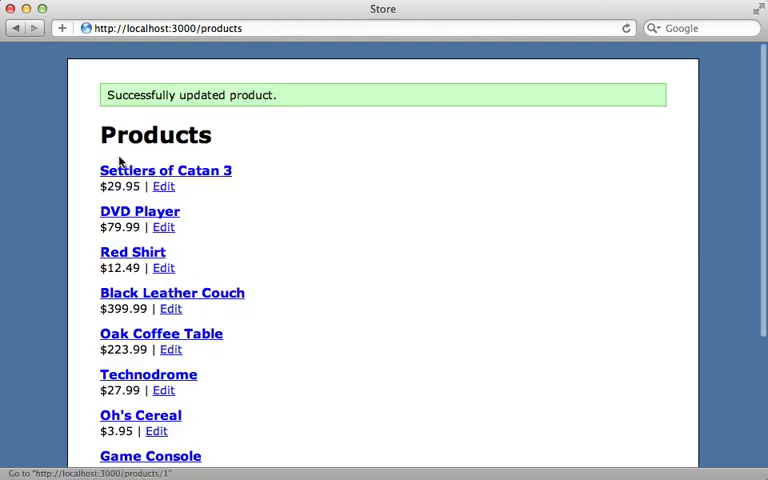
mouse_move(164, 186)
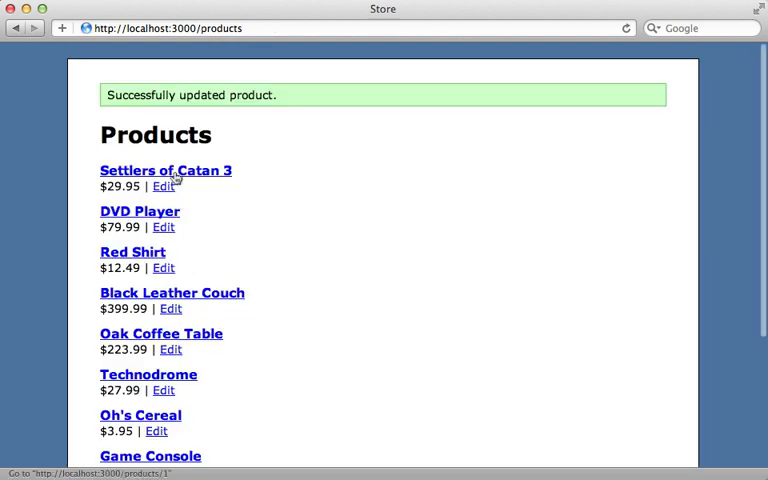
left_click(164, 170)
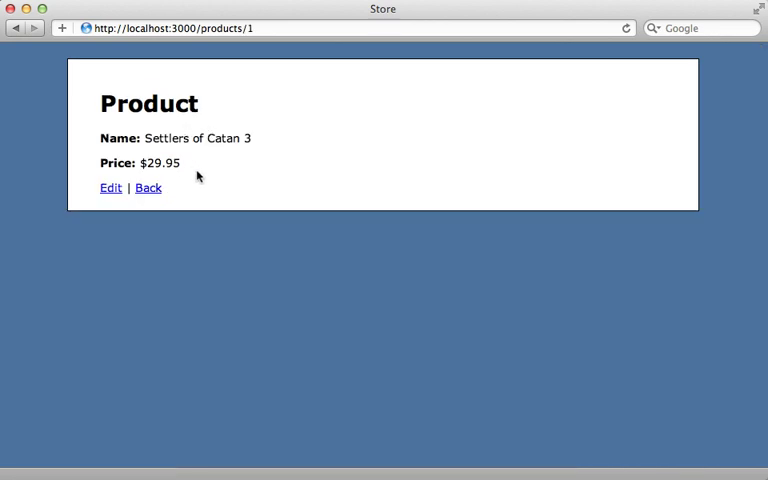
mouse_move(204, 168)
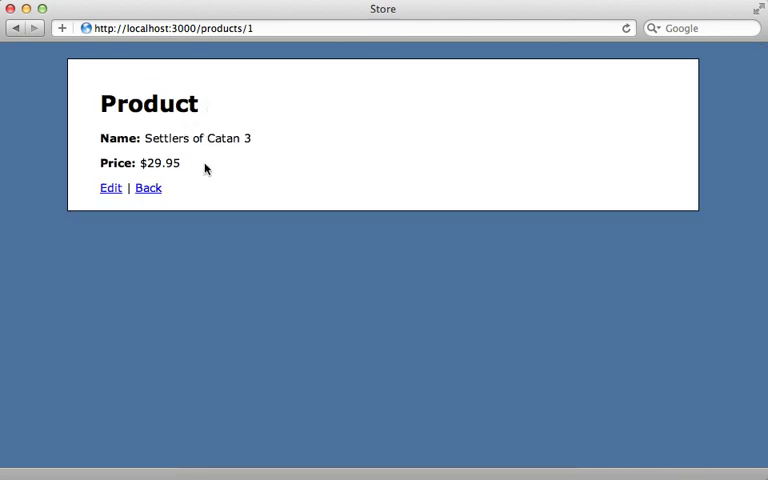
mouse_move(184, 174)
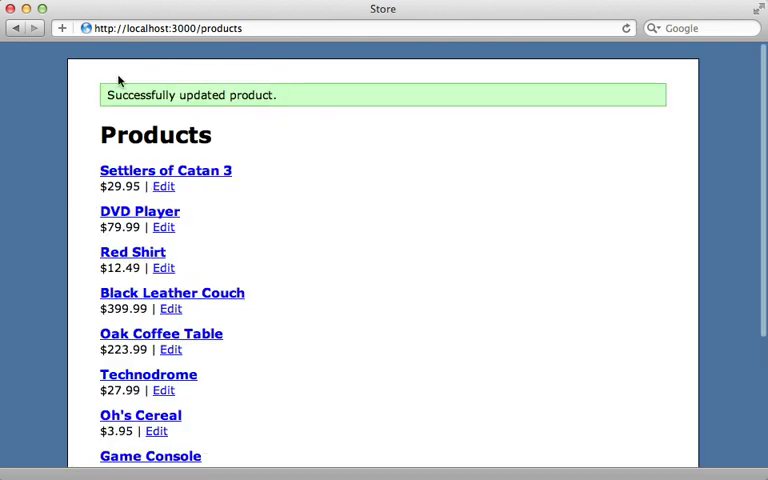
mouse_move(220, 124)
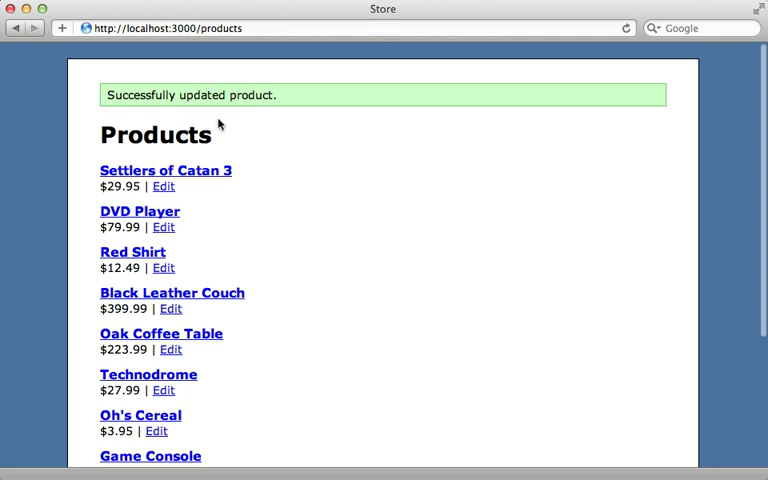
mouse_move(616, 58)
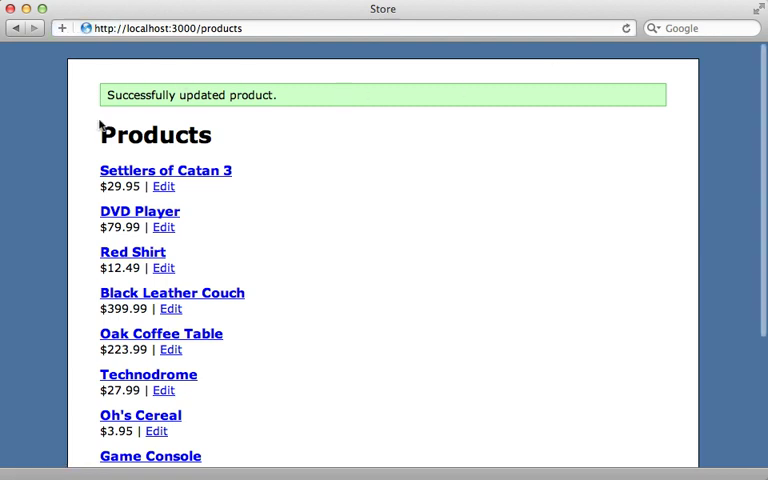
mouse_move(246, 124)
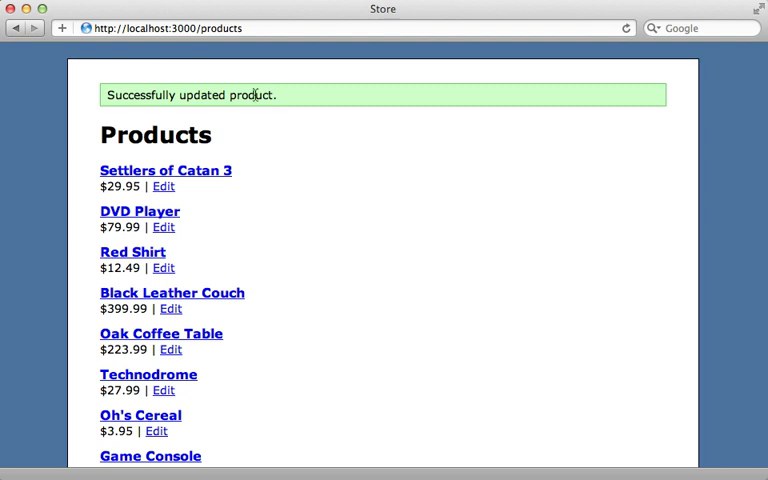
mouse_move(248, 128)
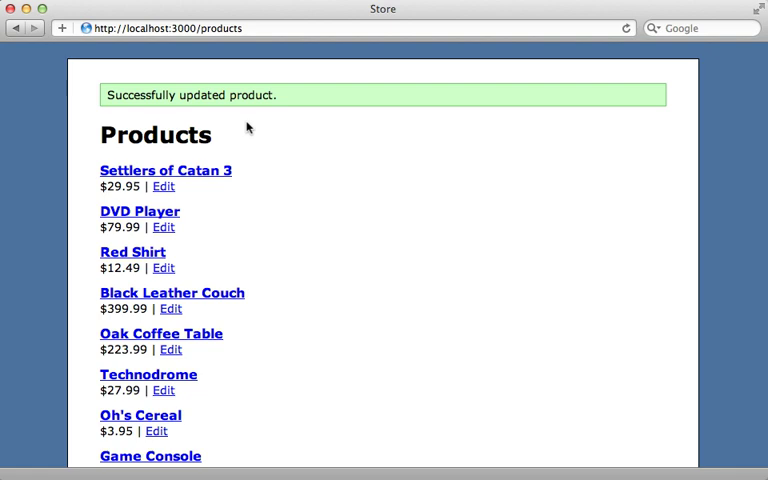
Step: Browse to page 2 of the products and back to page 1 via Next and Previous
scroll("down", 3)
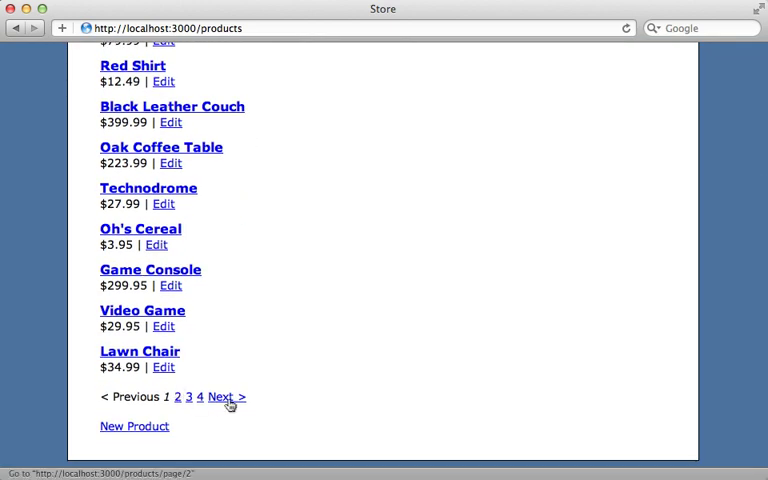
left_click(224, 396)
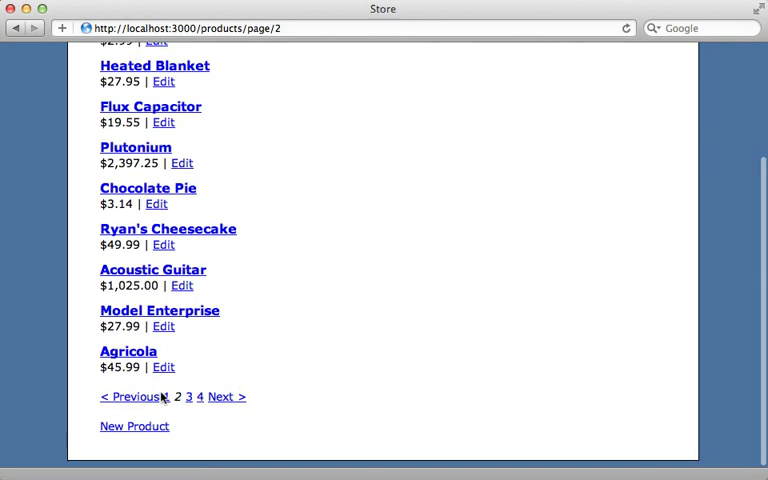
left_click(128, 396)
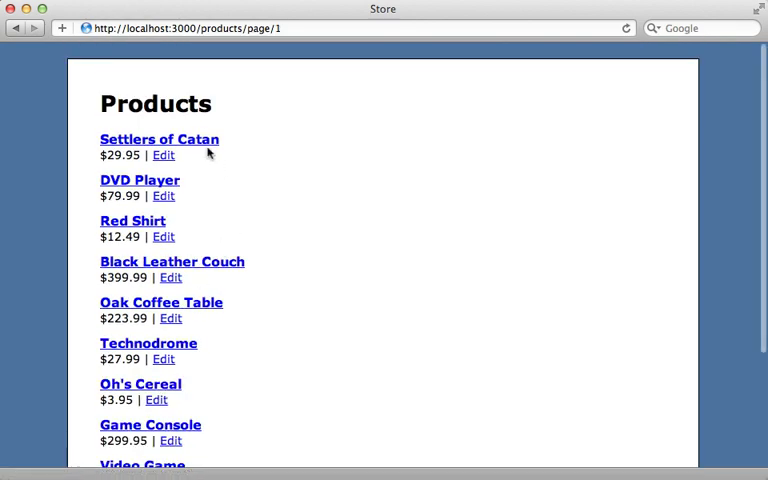
mouse_move(270, 102)
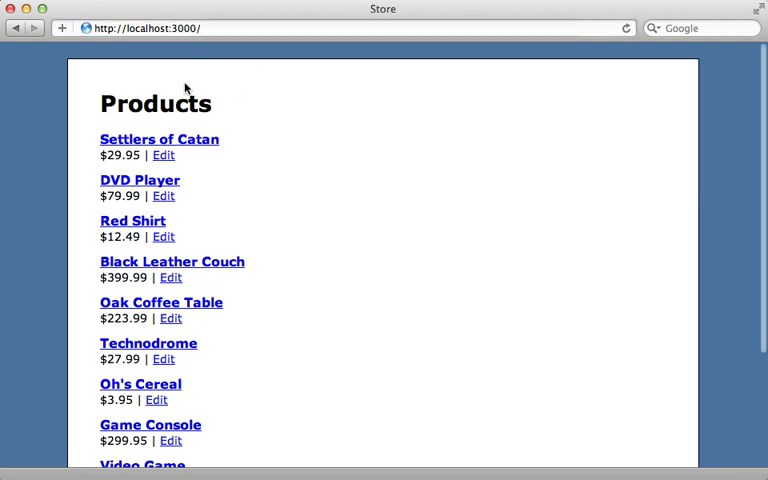
mouse_move(236, 104)
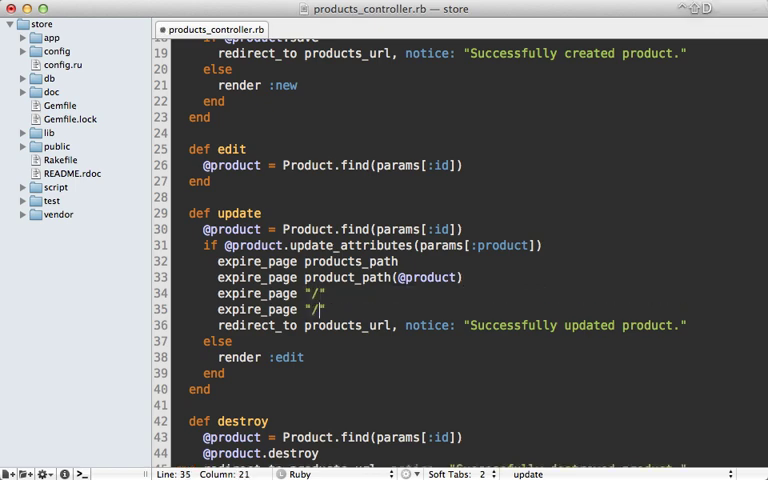
Step: Finish the expire_page path for products/page and reveal the cached page files in public/products/page
type("products/page")
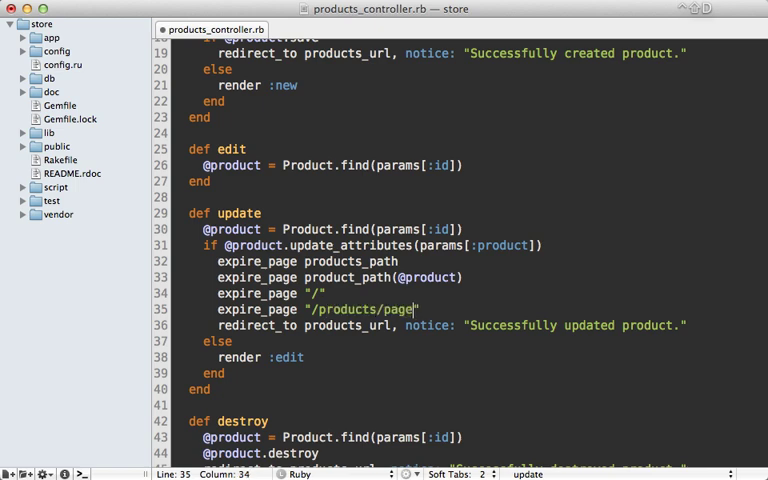
type("/")
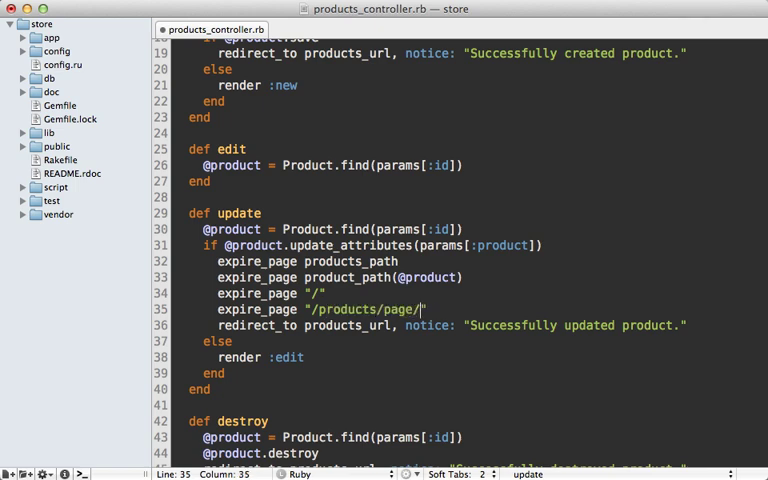
type("...")
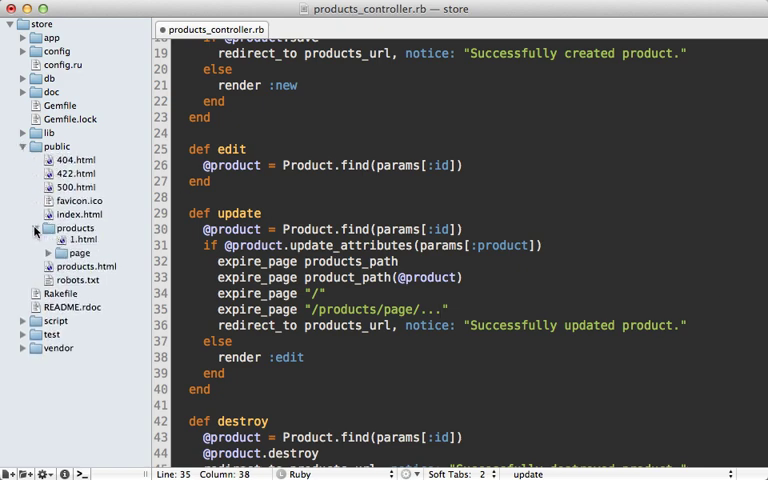
left_click(60, 252)
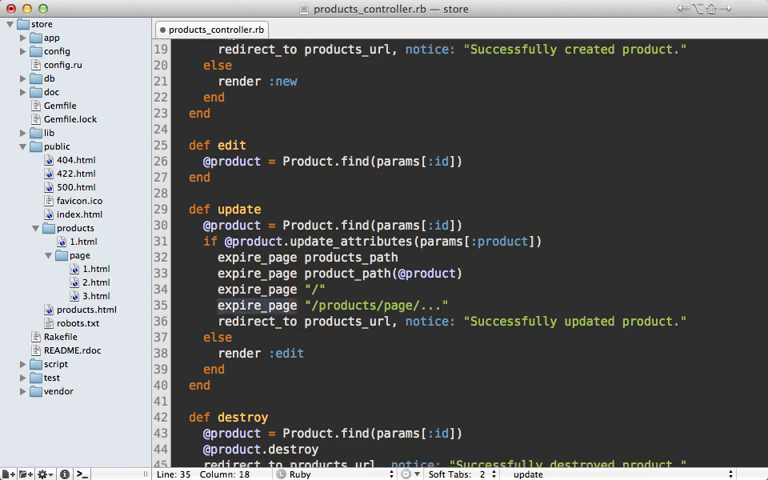
Step: Replace it with FileUtils.rm_rf "#{page_cache_directory}/products/page" to wipe the cached directory
type("FileUtils.rm_r")
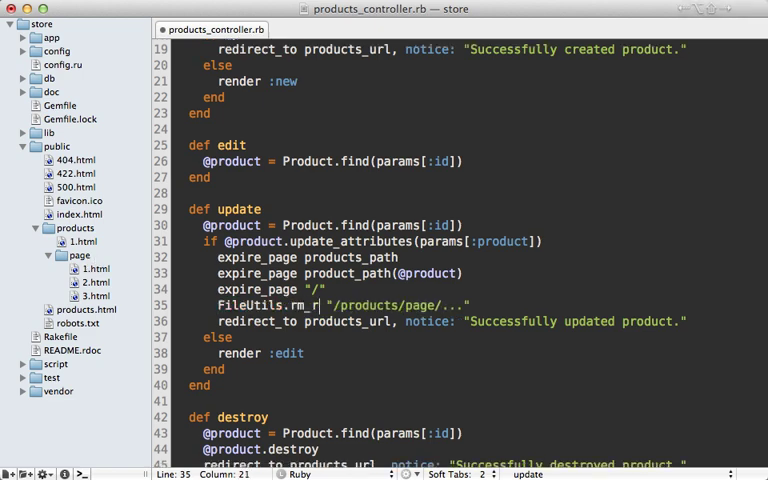
type("f")
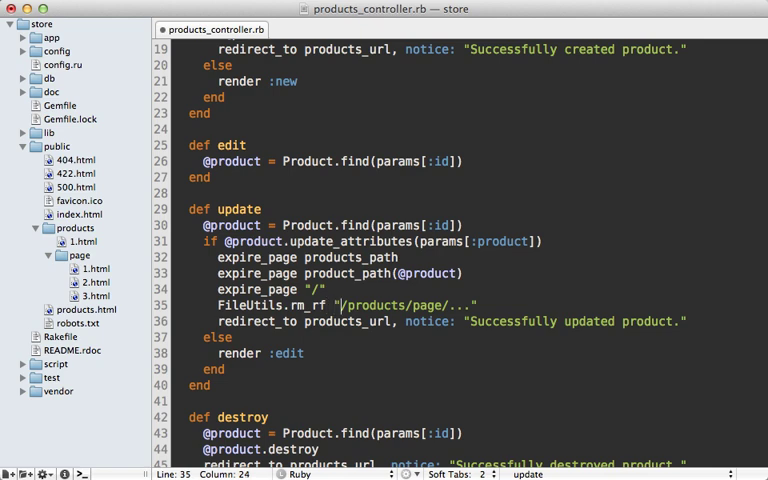
type("#{page}")
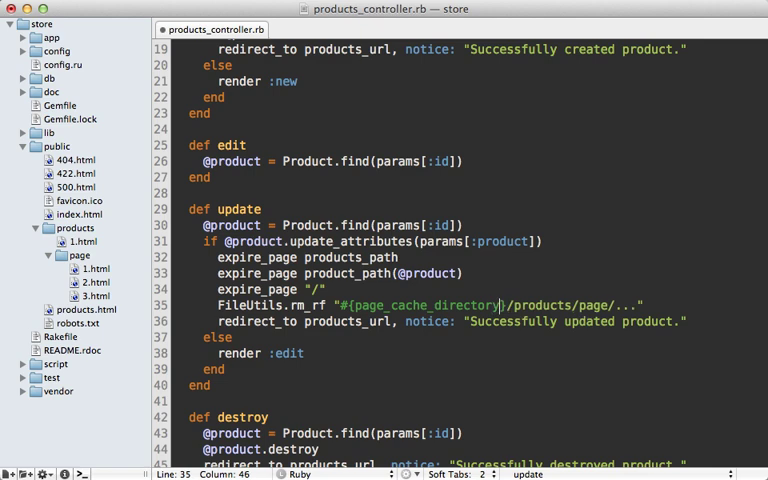
left_click(528, 304)
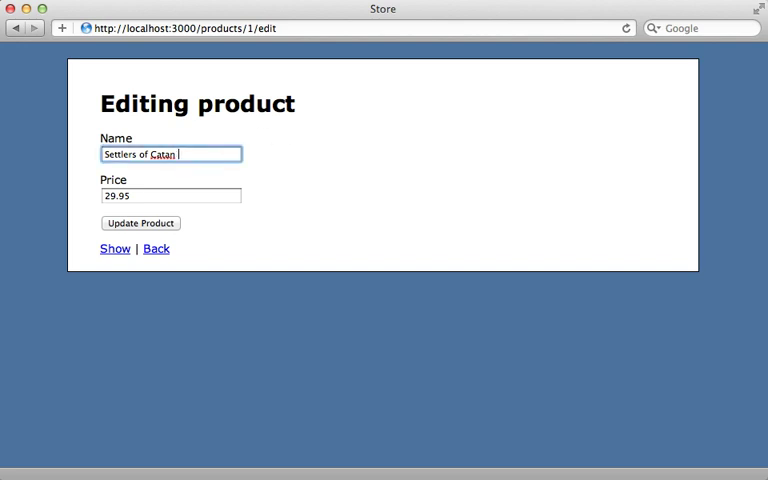
Step: Update the product so the list shows Settlers of Catan 4 with the success notice
left_click(140, 222)
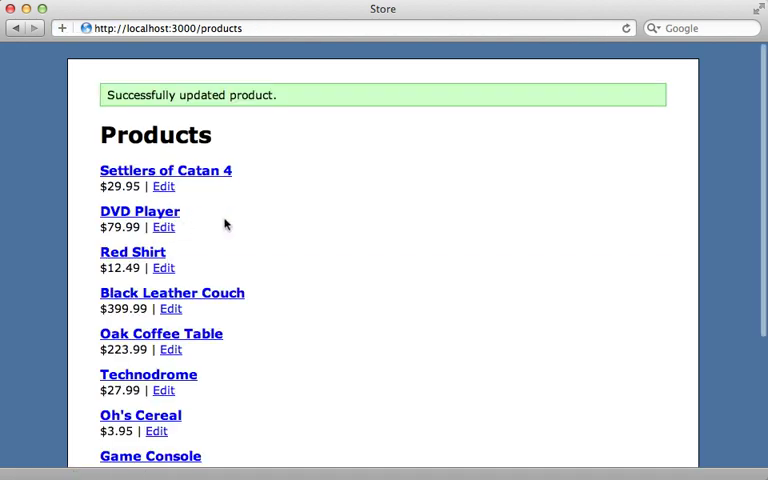
left_click(350, 28)
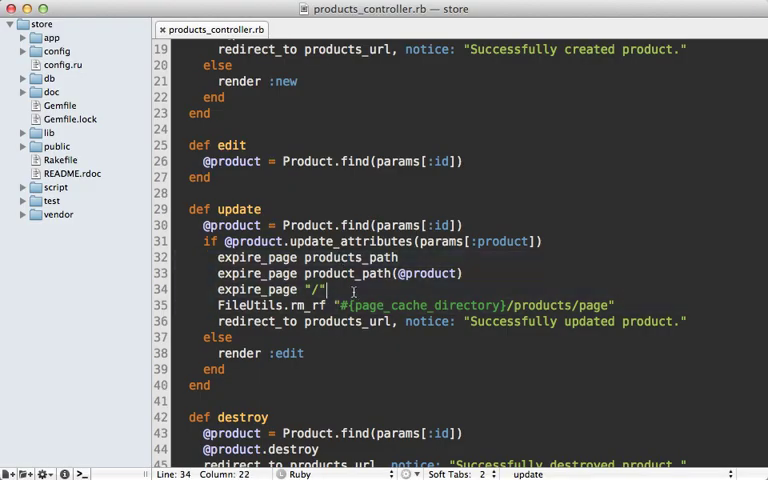
Step: Scroll through the finished update action in the products controller
scroll("down", 3)
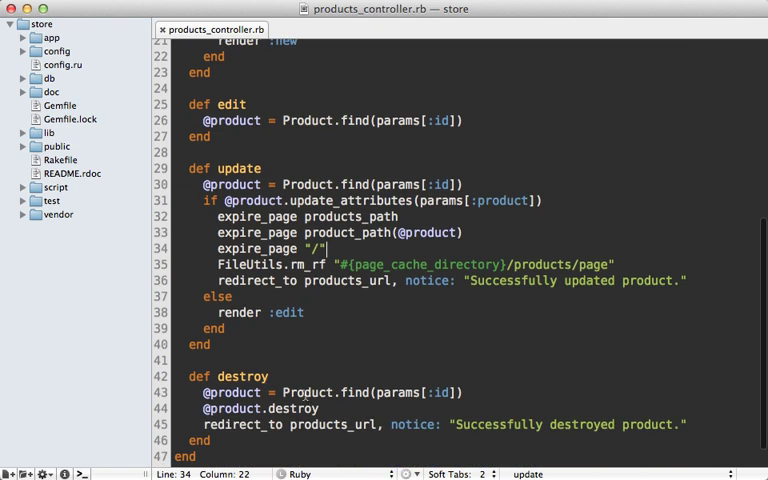
scroll("up", 3)
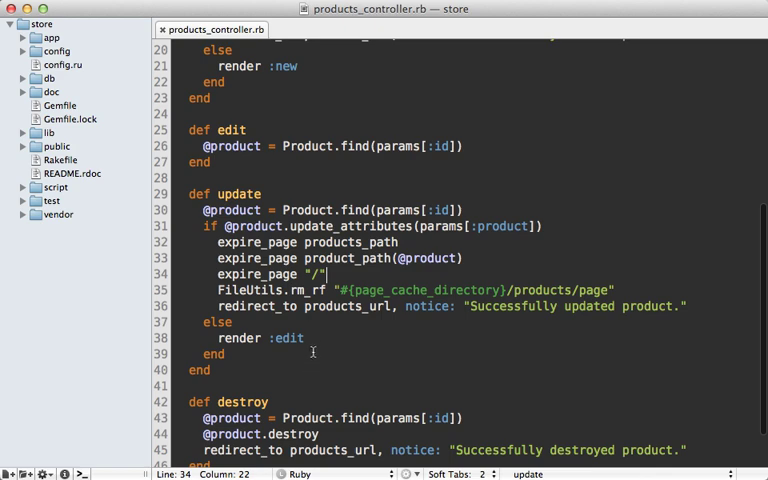
mouse_move(316, 328)
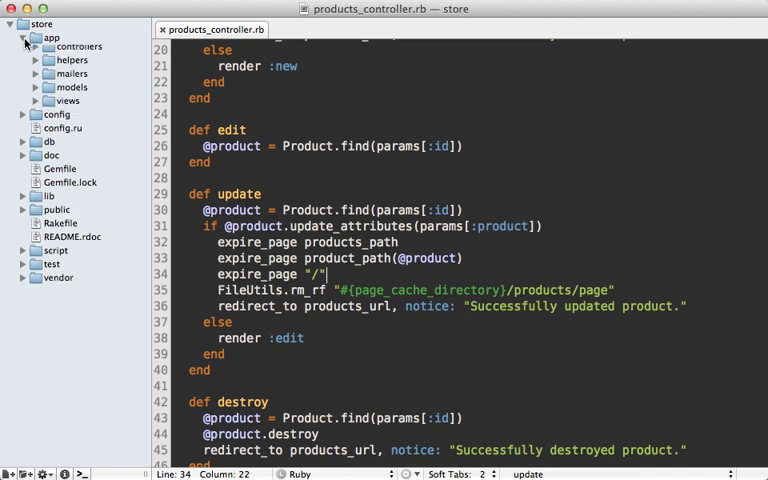
Step: Create an app/sweepers folder containing a new product_sweeper.rb file
right_click(52, 36)
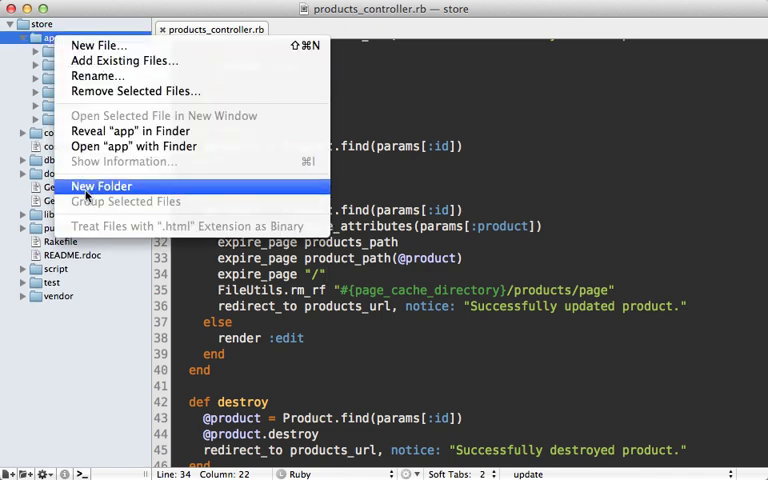
left_click(100, 186)
type("product_sweeper.rb")
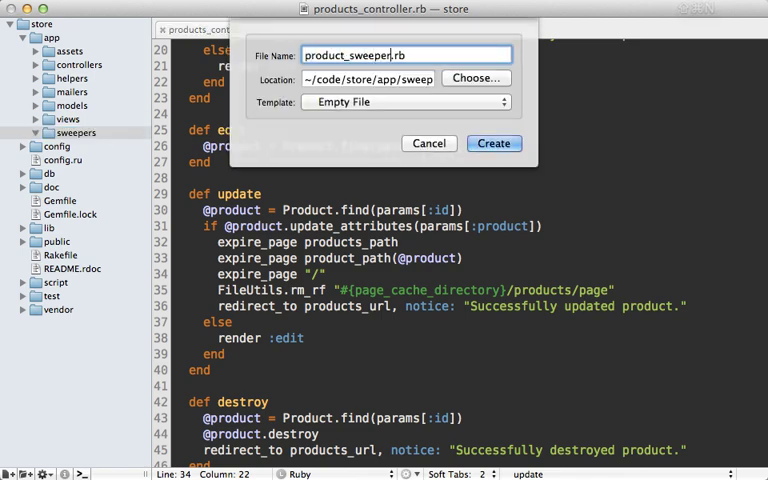
left_click(492, 144)
type("class ProductSweeper <")
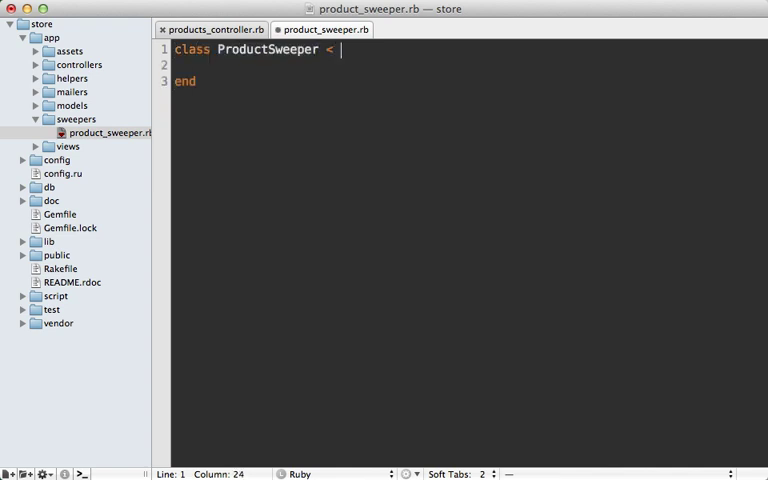
Step: Write ProductSweeper < ActionController::Caching::Sweeper with observe Product and an after_update(product) method
type("ActionController::")
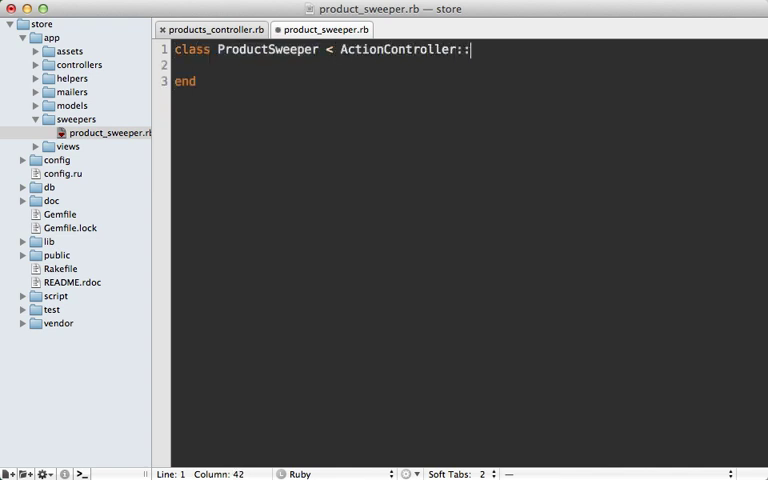
type("Caching::Sw")
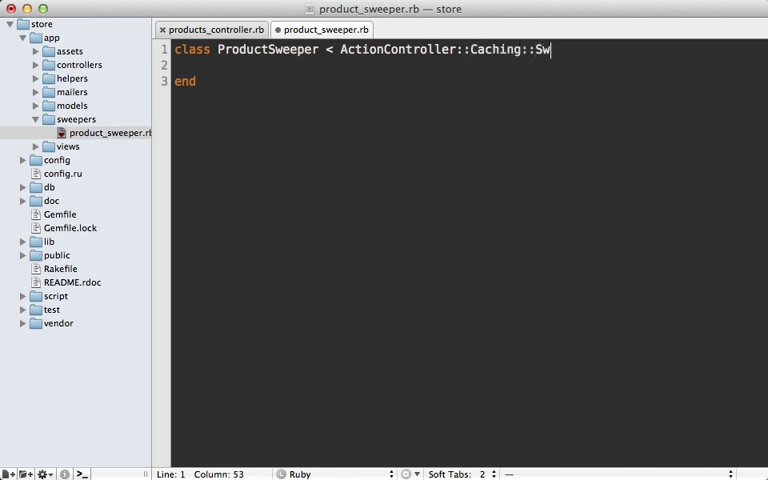
type("eeper")
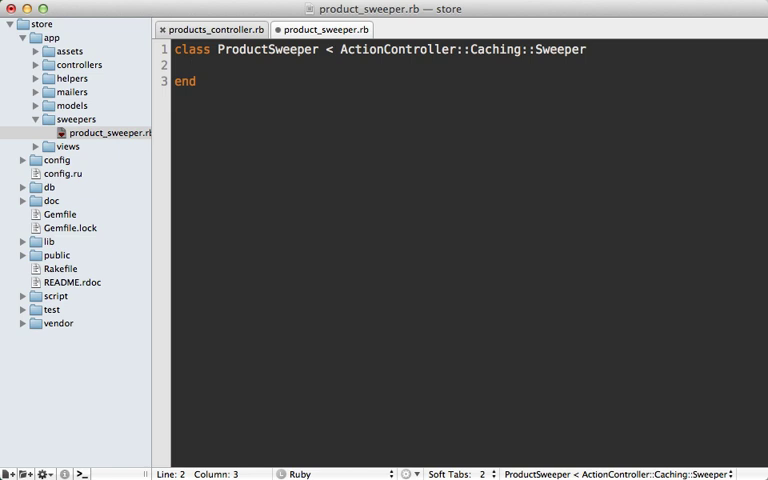
type("observe Produc")
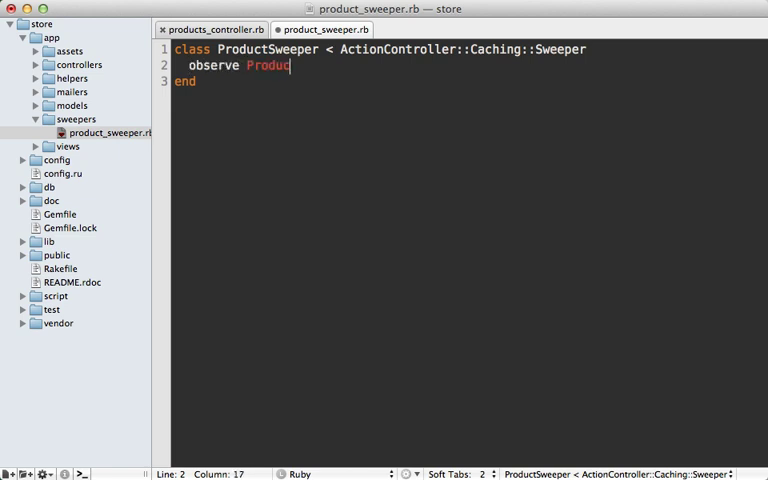
type("t")
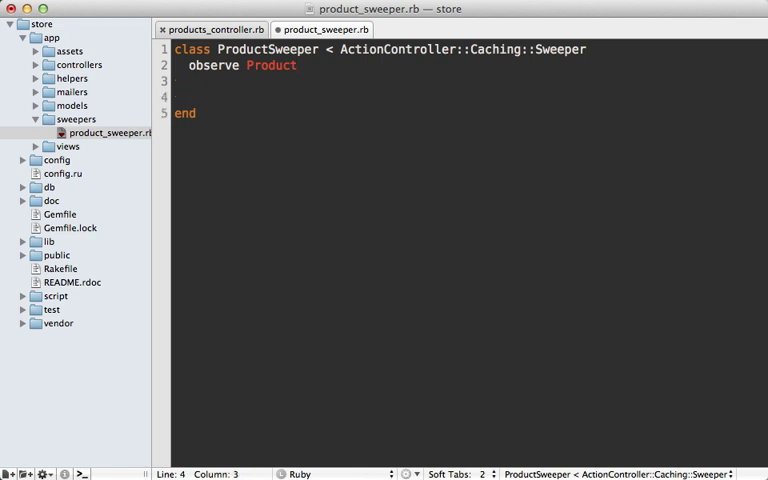
type("def after_upda")
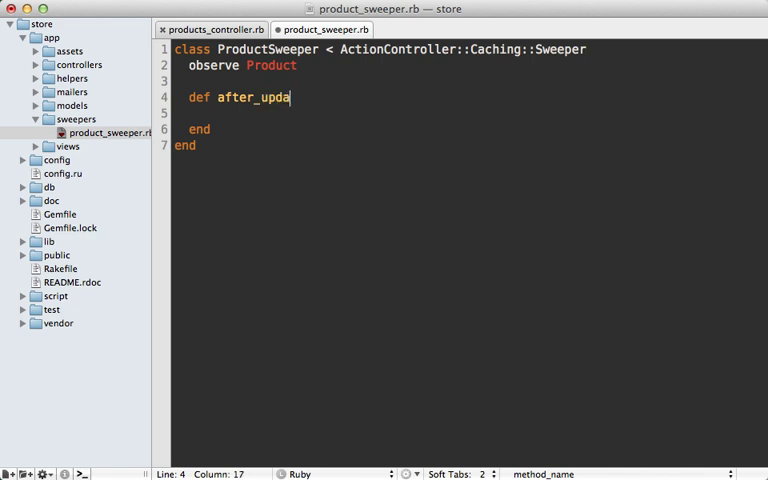
type("te(product)")
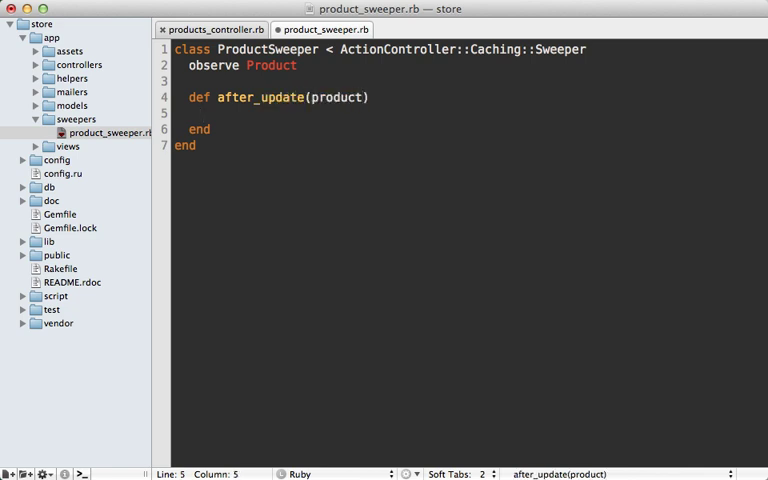
left_click(212, 28)
type("FileUtils.rm_rf \"#{page_cache_directory}/products/page\"")
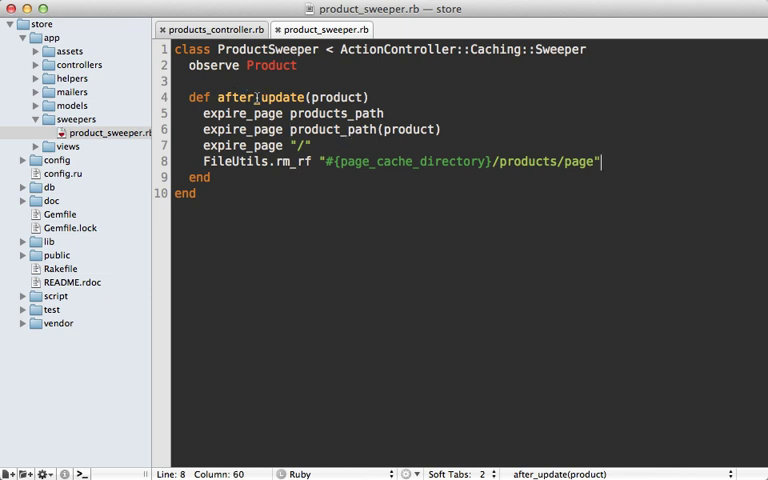
Step: Rename after_update to sweep and alias after_update to :sweep
left_click(280, 96)
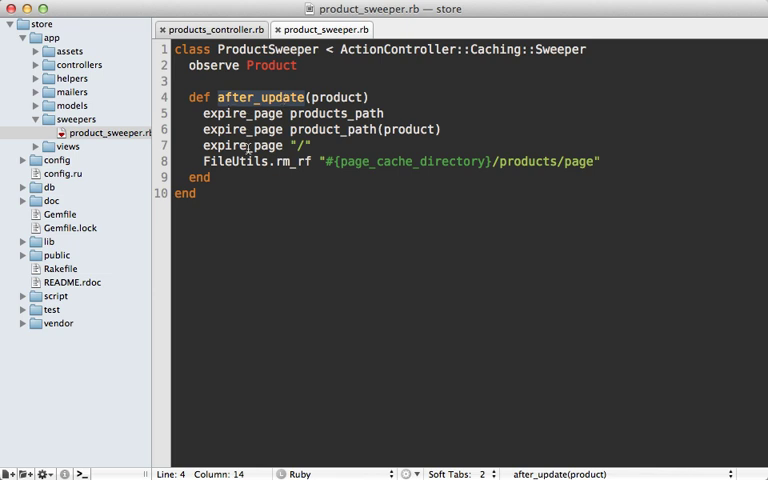
key("Backspace")
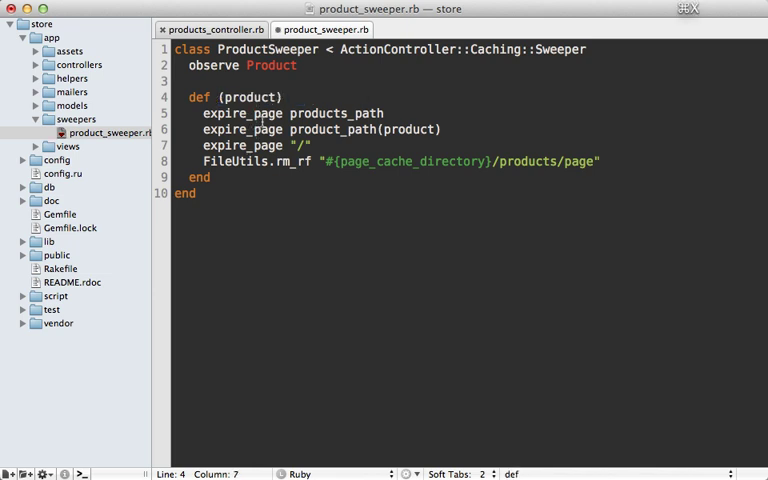
type("sweep")
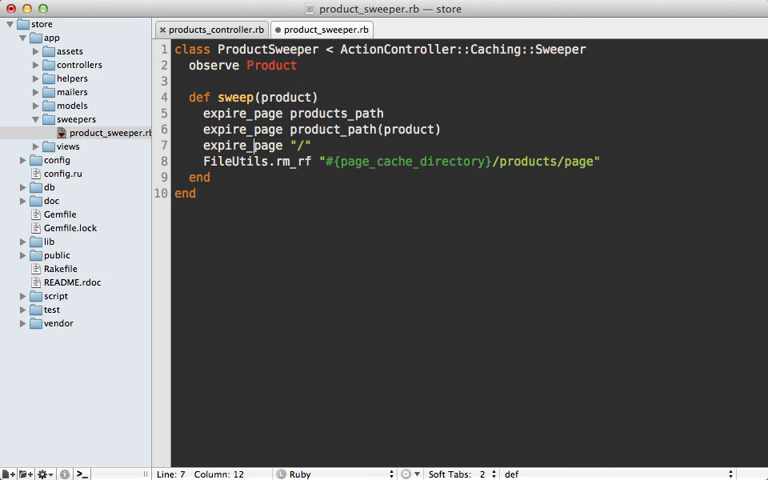
type("alias_me")
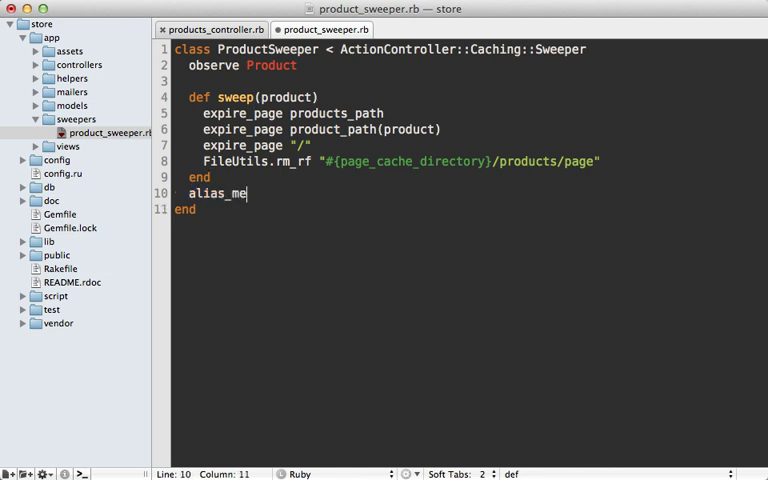
type("thod :after_update")
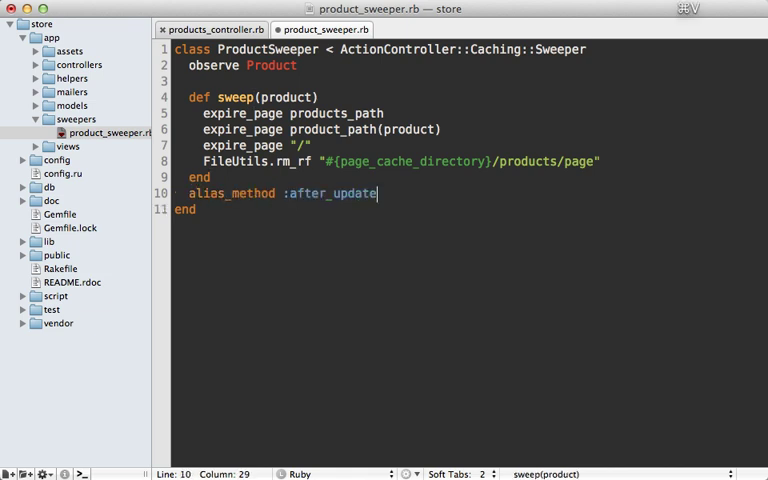
type(", :sweet")
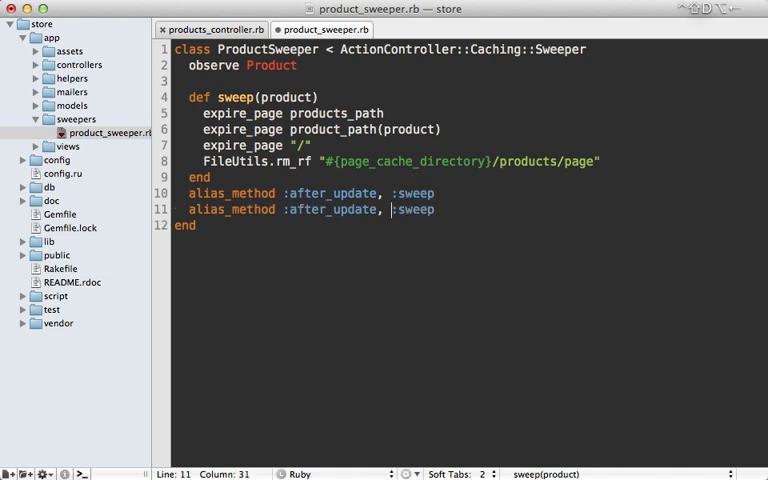
Step: Alias after_create and after_destroy to :sweep as well, then return to the products controller
type(":after_create")
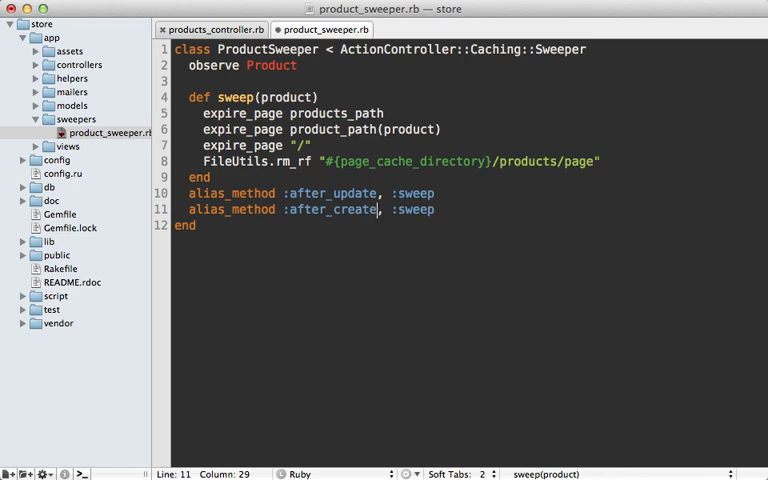
type("alias_method :after_dest, :sweep")
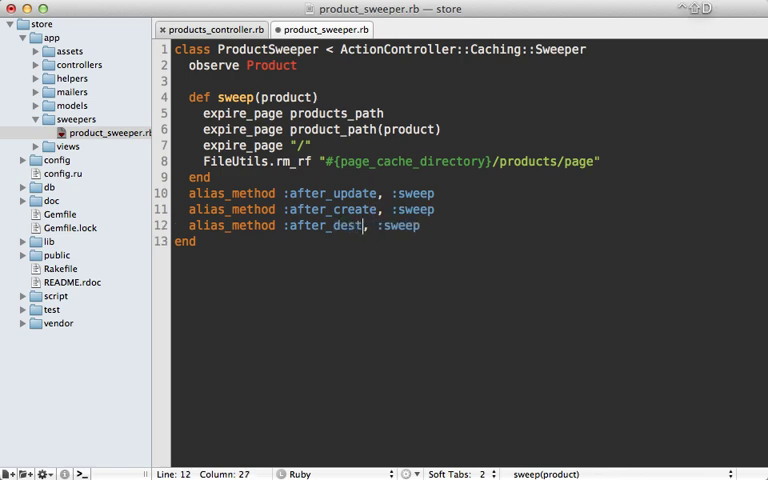
type("roy")
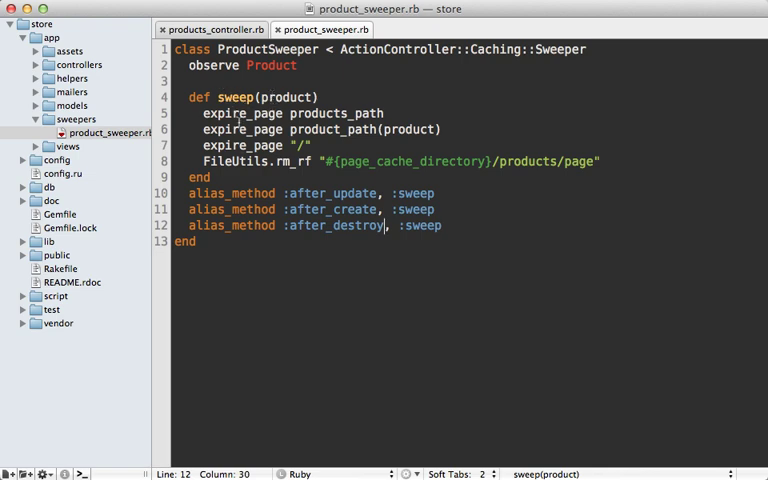
left_click(212, 28)
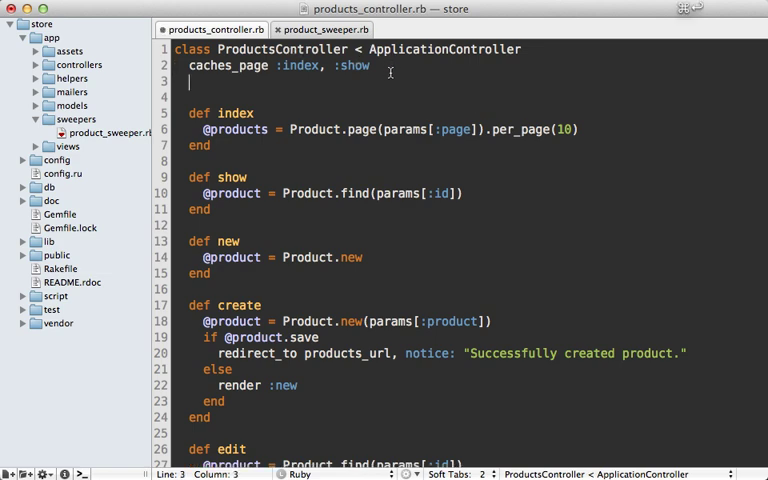
Step: Add cache_sweeper :product_sweeper under caches_page in ProductsController
type("cache_sweeper")
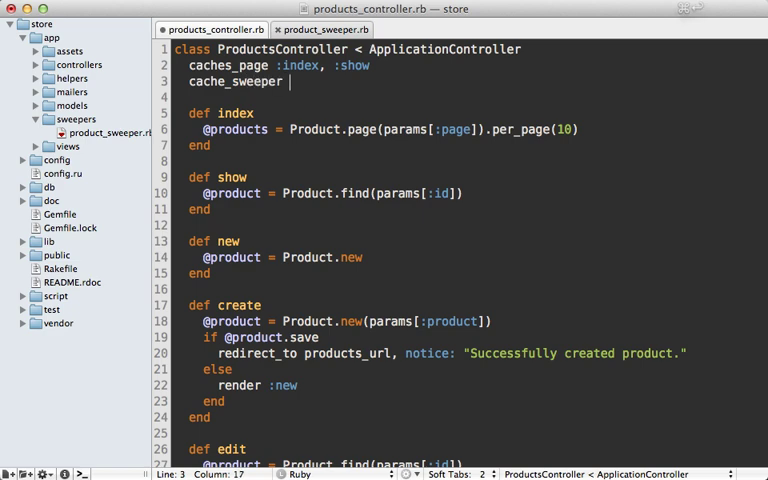
type(":product_swee")
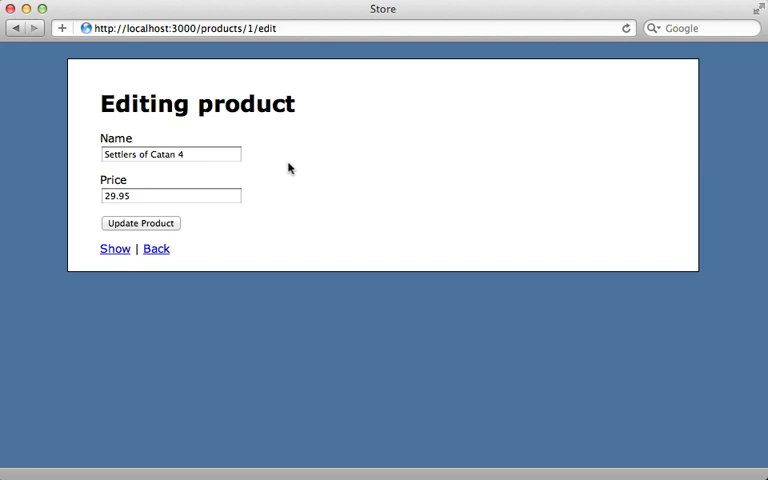
Step: Rename the product to Settlers of Catan 5, view its page, and go back to the cached list still showing the notice
left_click(170, 154)
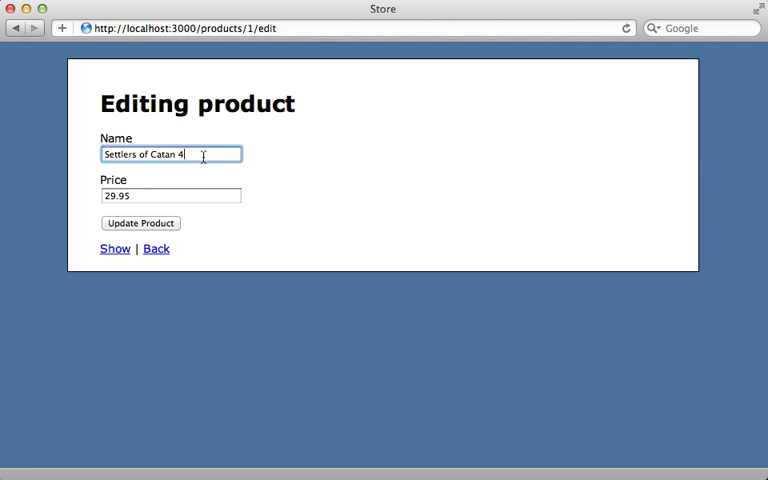
left_click(140, 222)
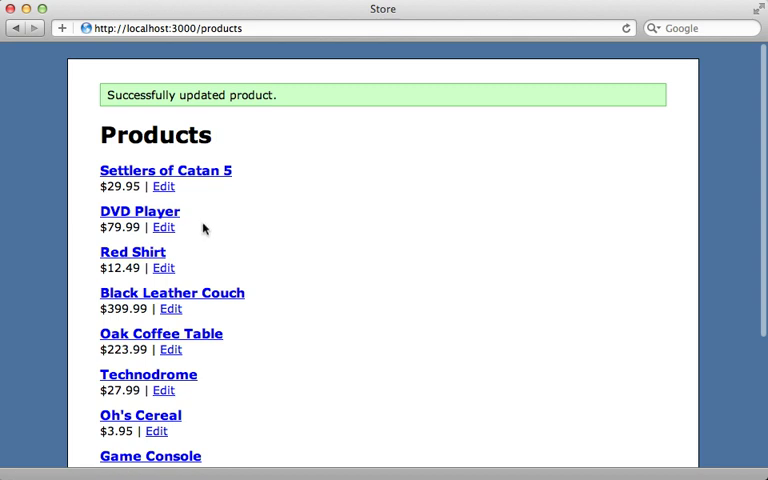
mouse_move(182, 170)
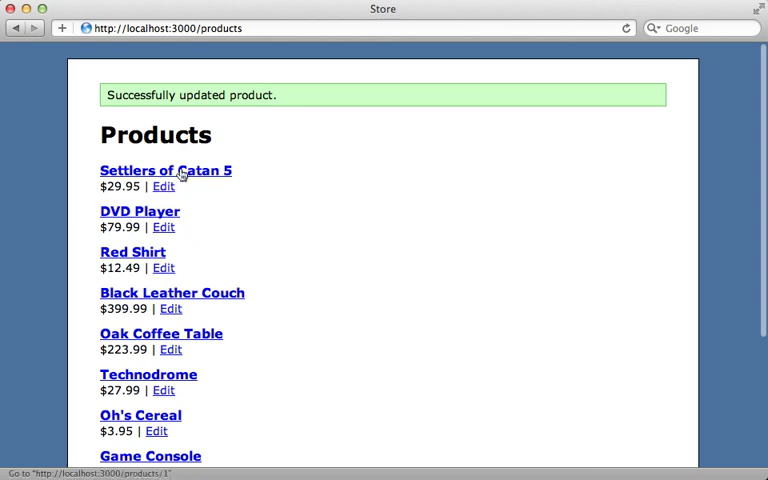
left_click(166, 170)
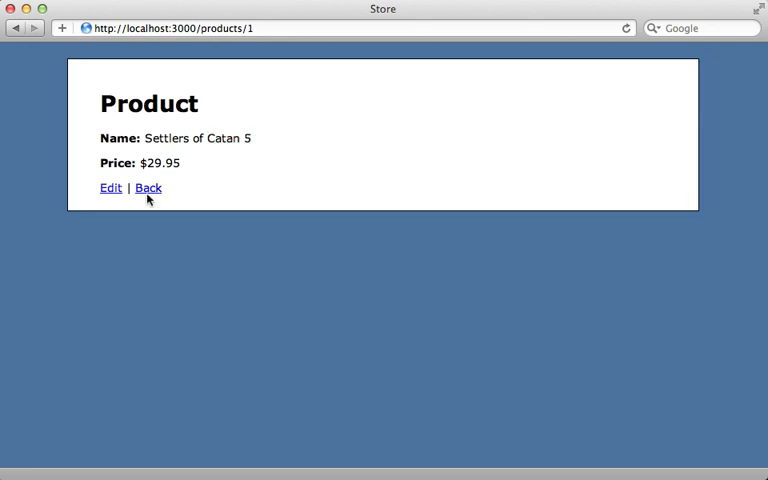
left_click(148, 188)
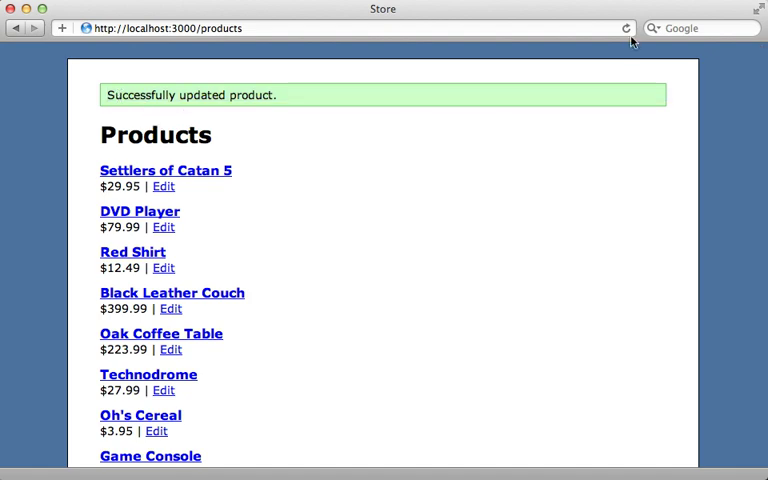
mouse_move(560, 78)
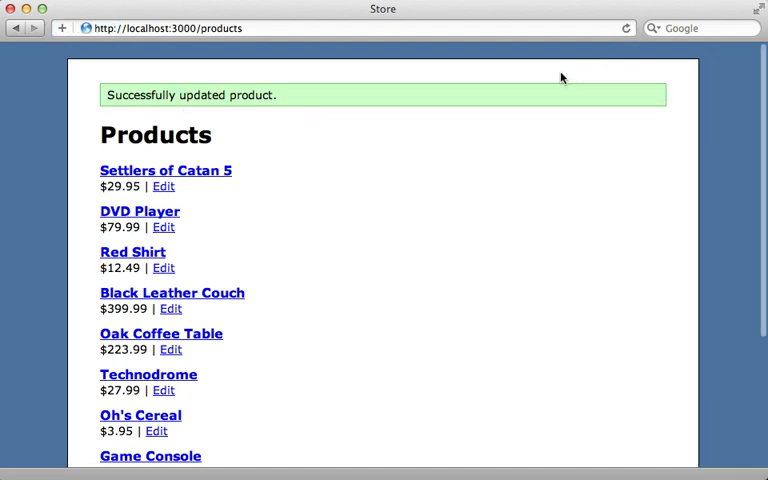
left_click(384, 8)
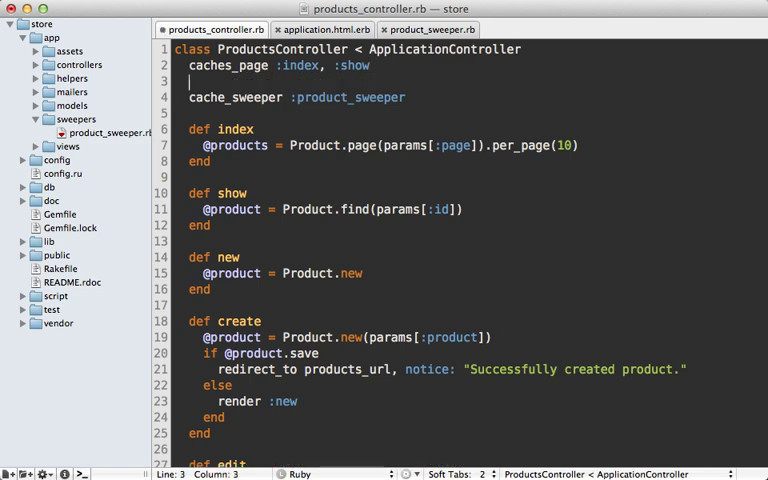
type("before")
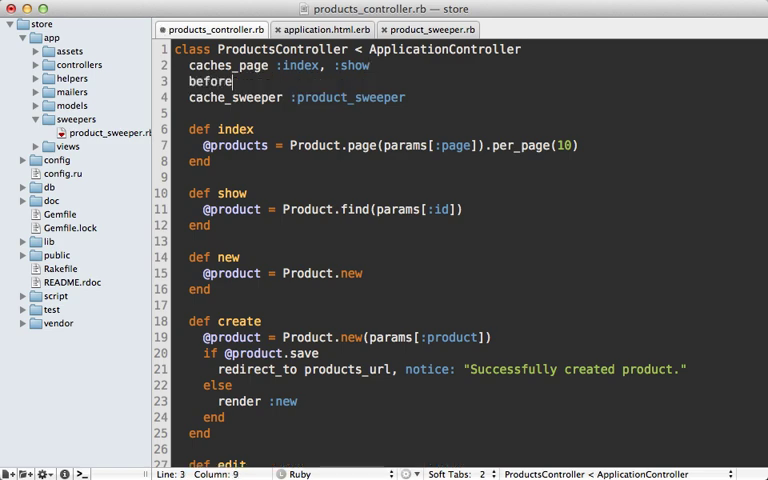
type("_b")
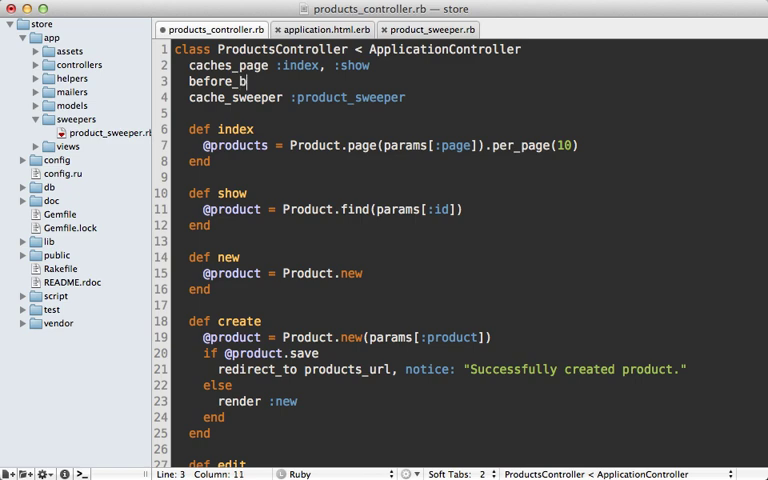
type("ilter")
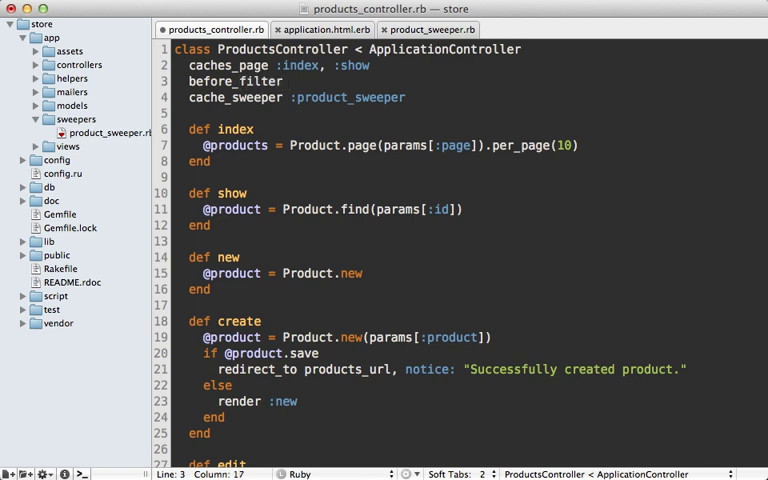
type("(only: )")
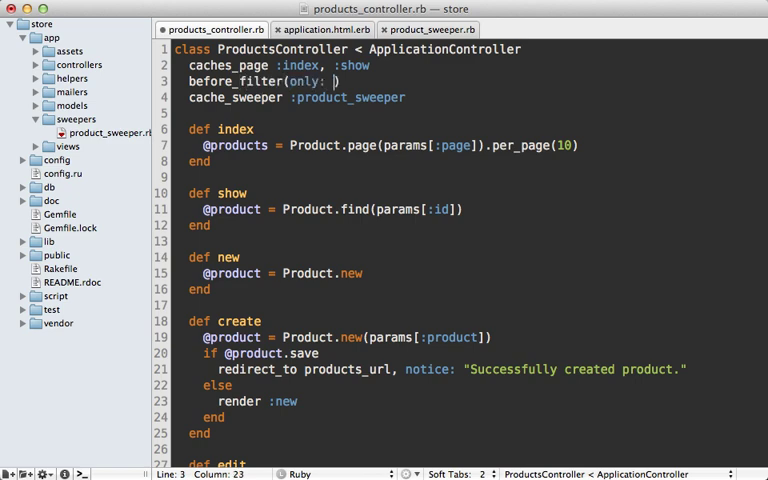
type(":index, :show]")
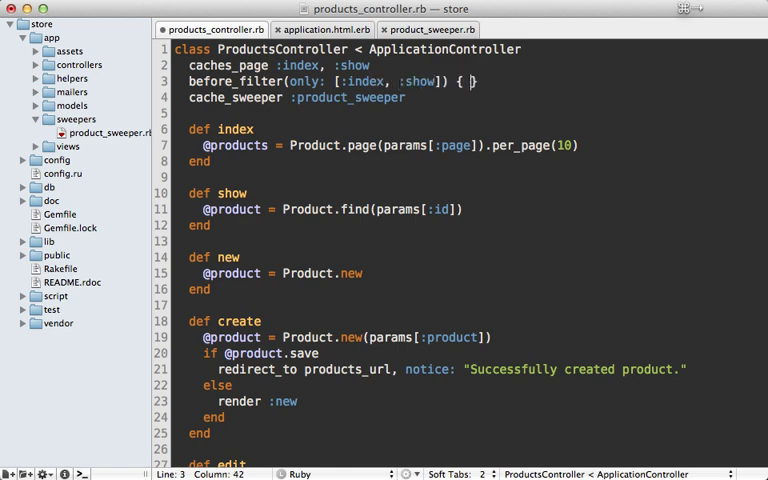
type("@page_caching = true")
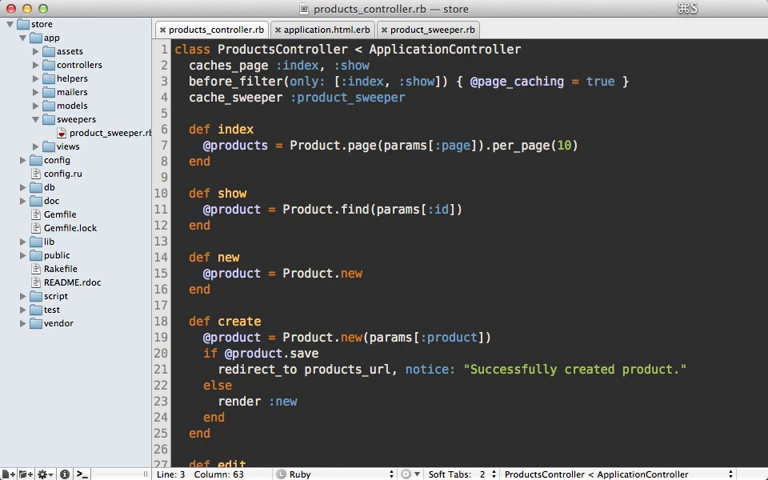
left_click(322, 28)
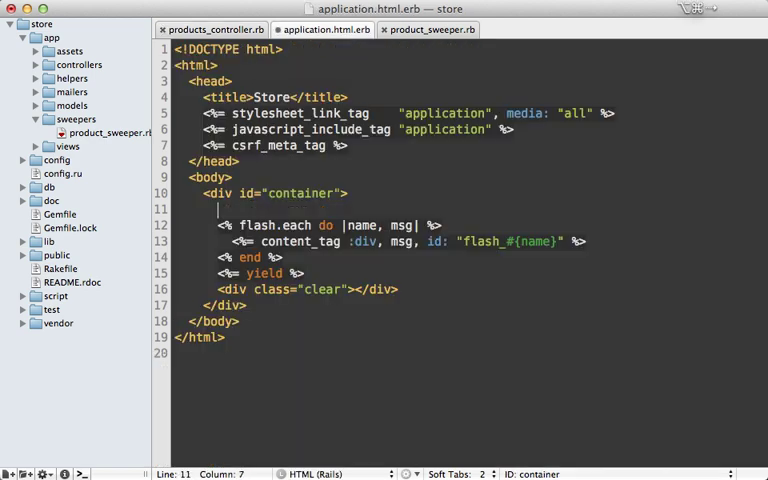
type("<% unless %>")
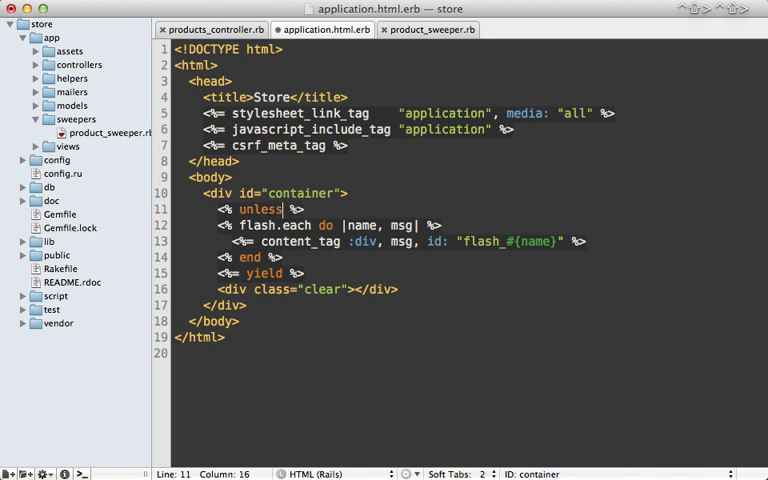
type("@page_caching")
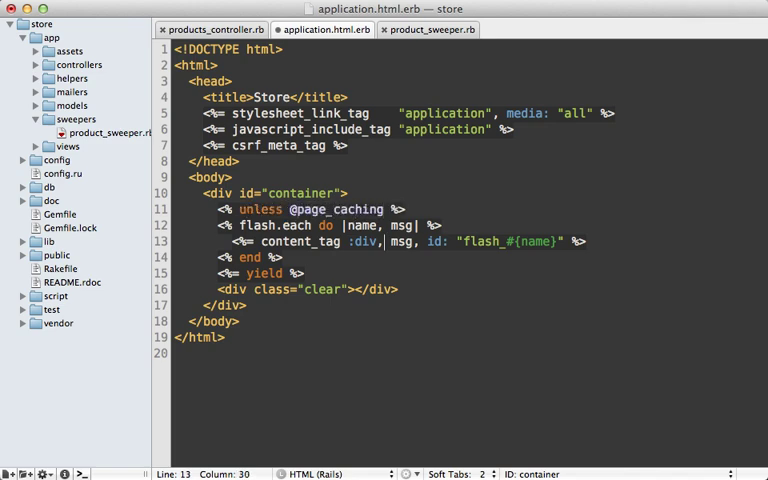
key("Return")
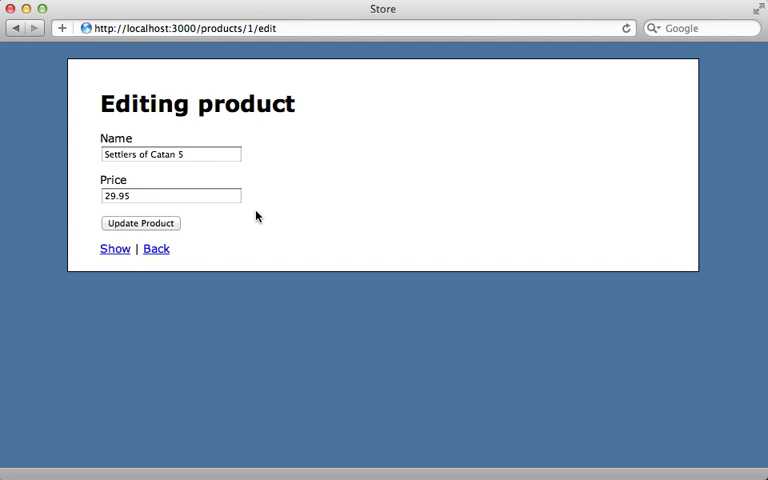
Step: Update Settlers of Catan 5 again and land on a products list with no flash notice
left_click(140, 222)
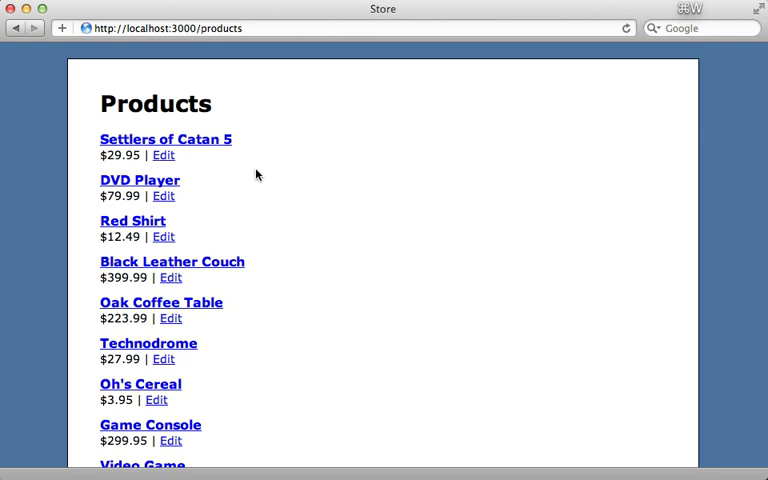
mouse_move(264, 182)
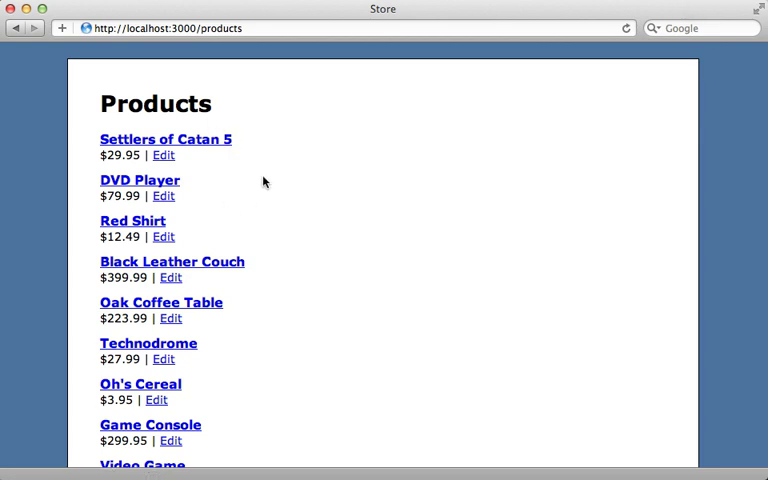
mouse_move(272, 148)
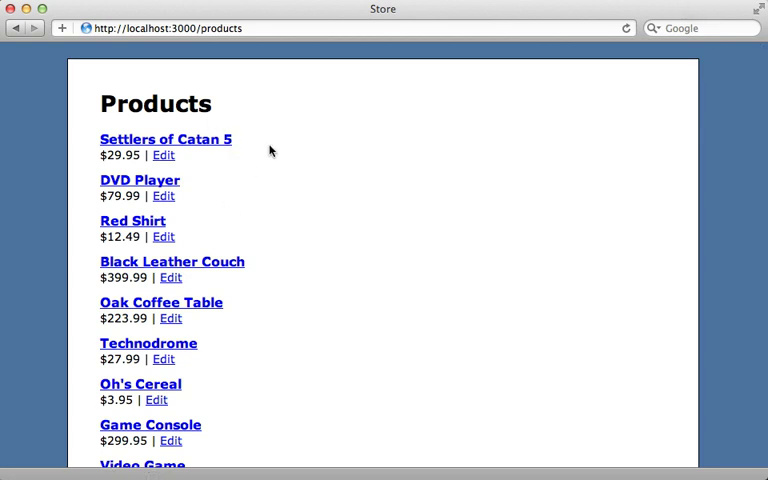
mouse_move(252, 184)
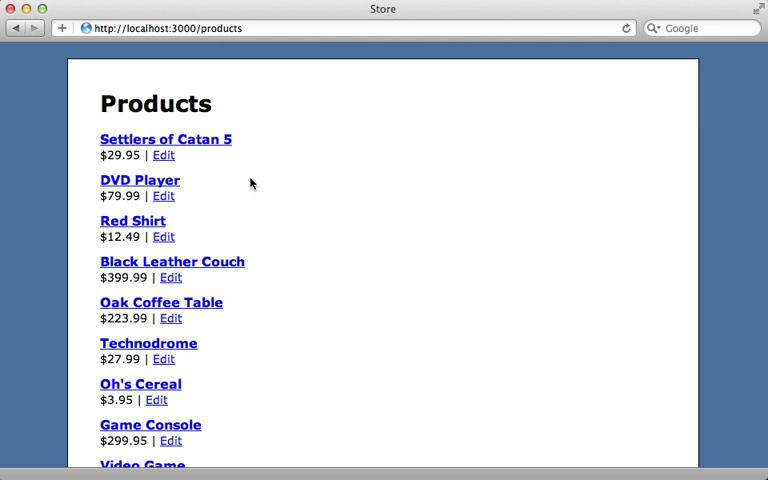
mouse_move(320, 98)
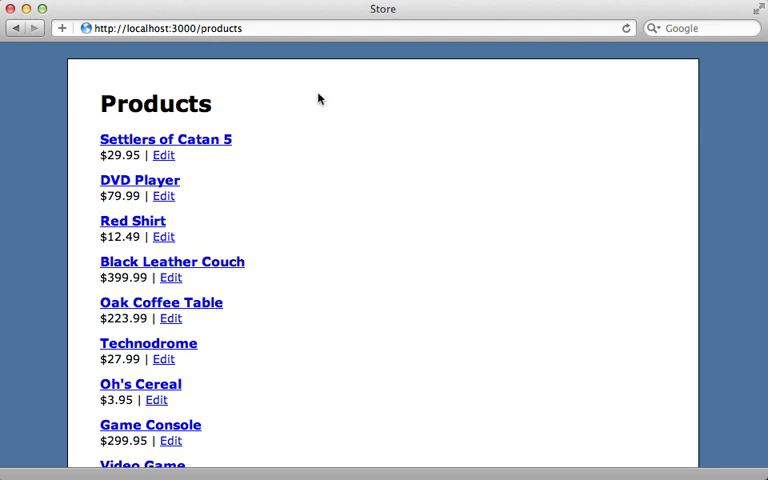
mouse_move(292, 114)
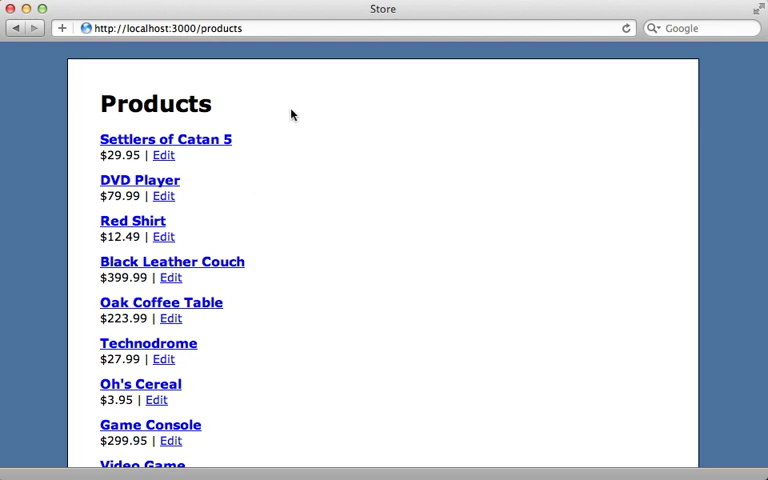
mouse_move(652, 72)
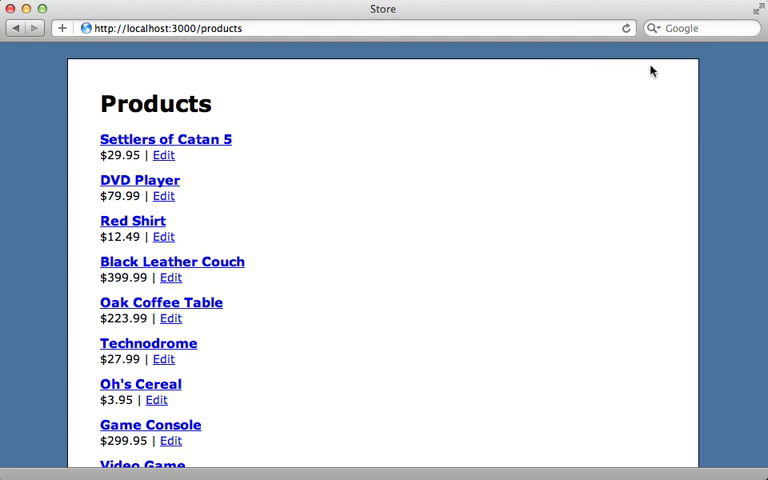
mouse_move(464, 120)
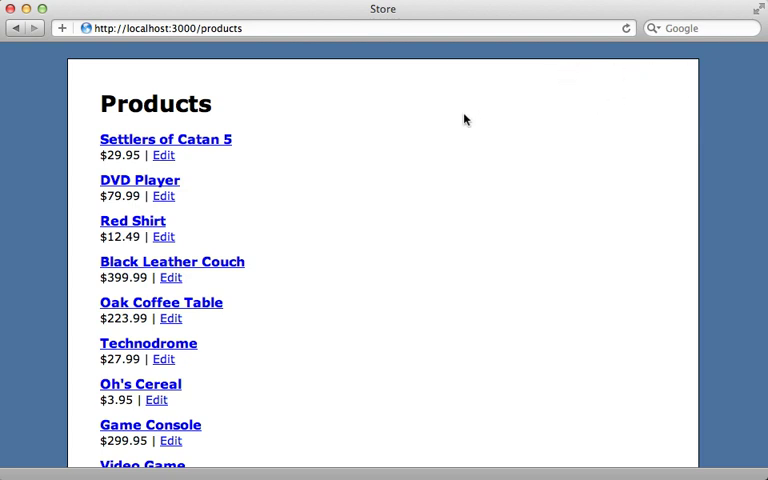